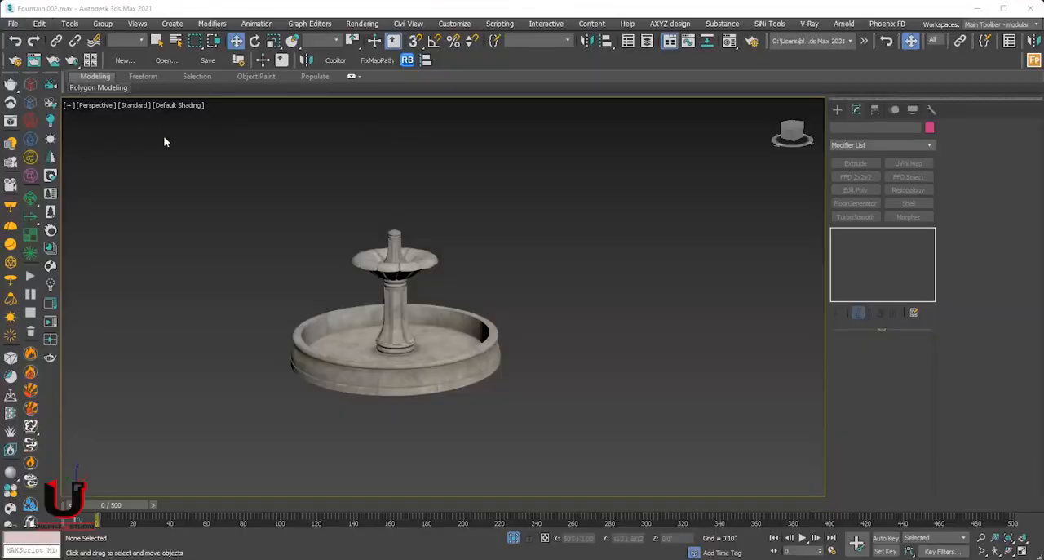
mouse_move(261, 274)
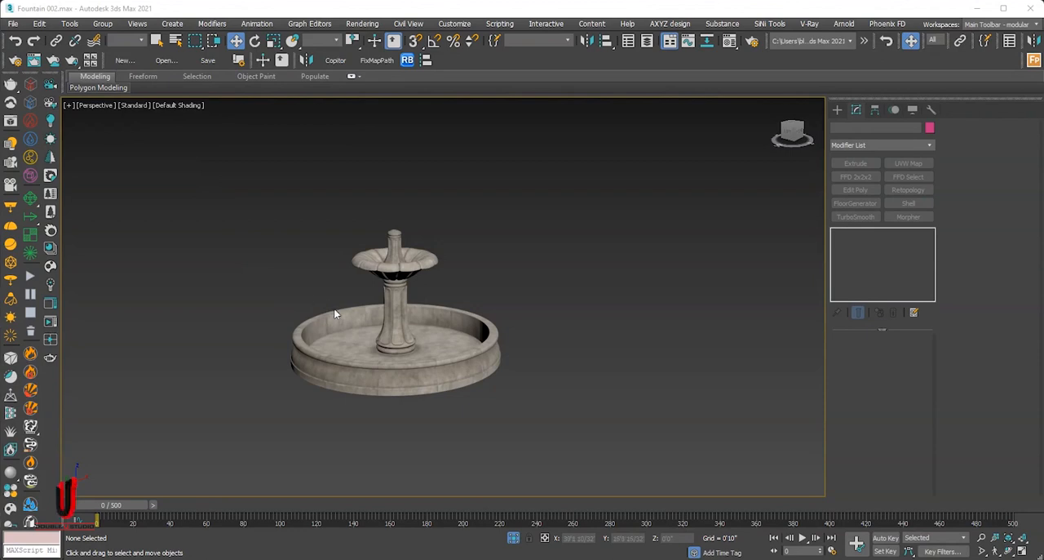
- Select the stone fountain model to bring up its Editable Poly stack
left_click(334, 319)
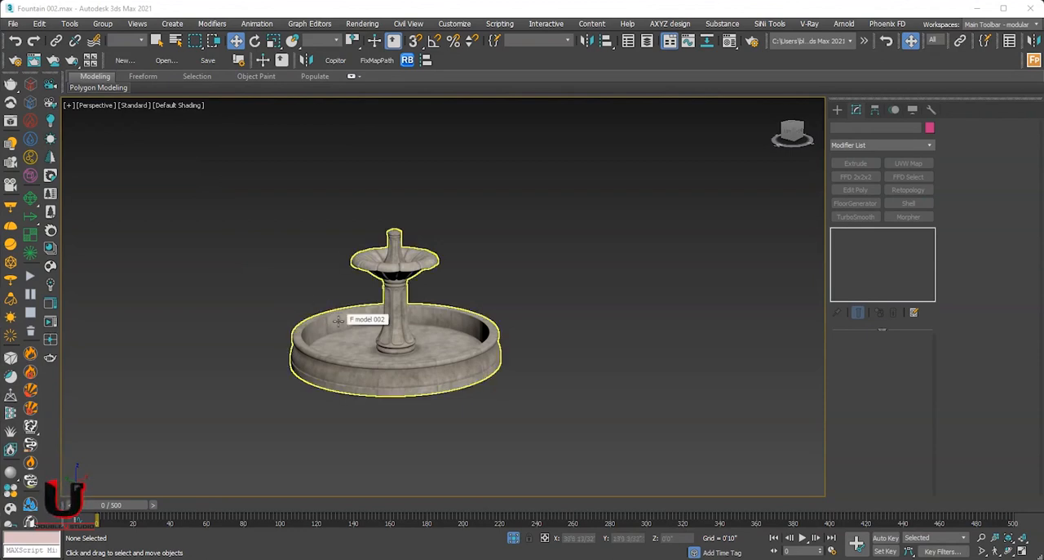
mouse_move(338, 320)
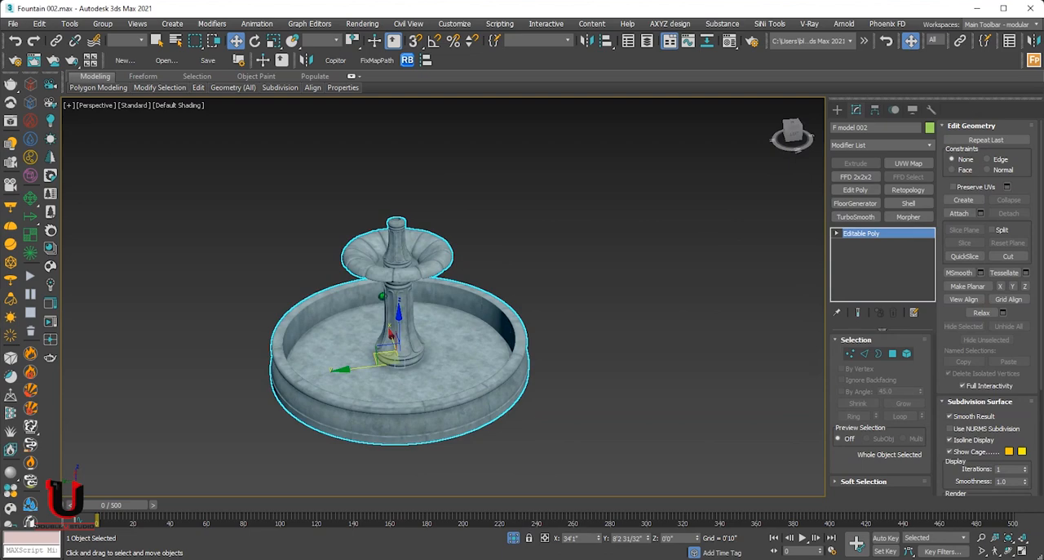
- Add a Phoenix FD LiquidSrc beside the fountain with the fountain model as its emitter node
left_click(287, 264)
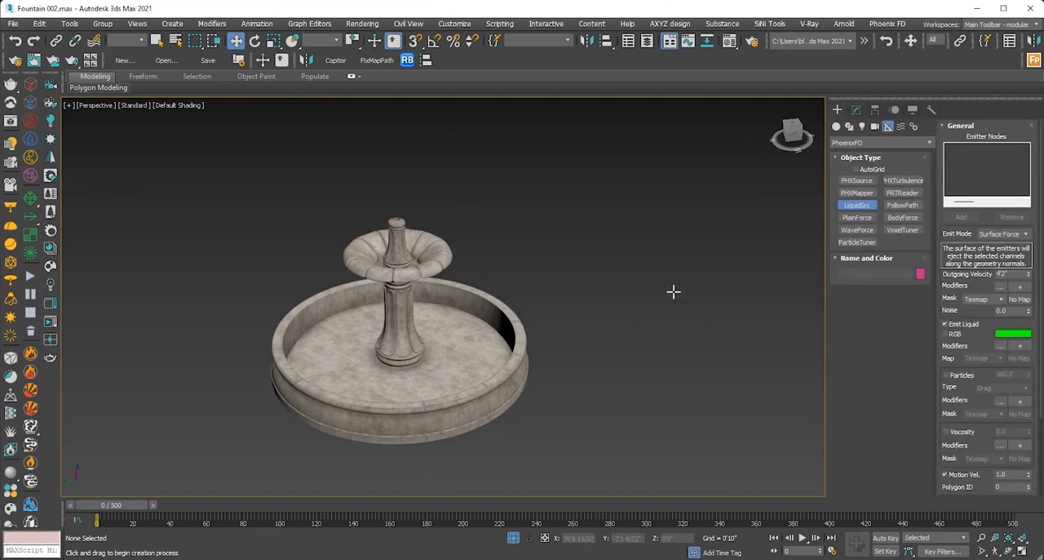
mouse_move(661, 286)
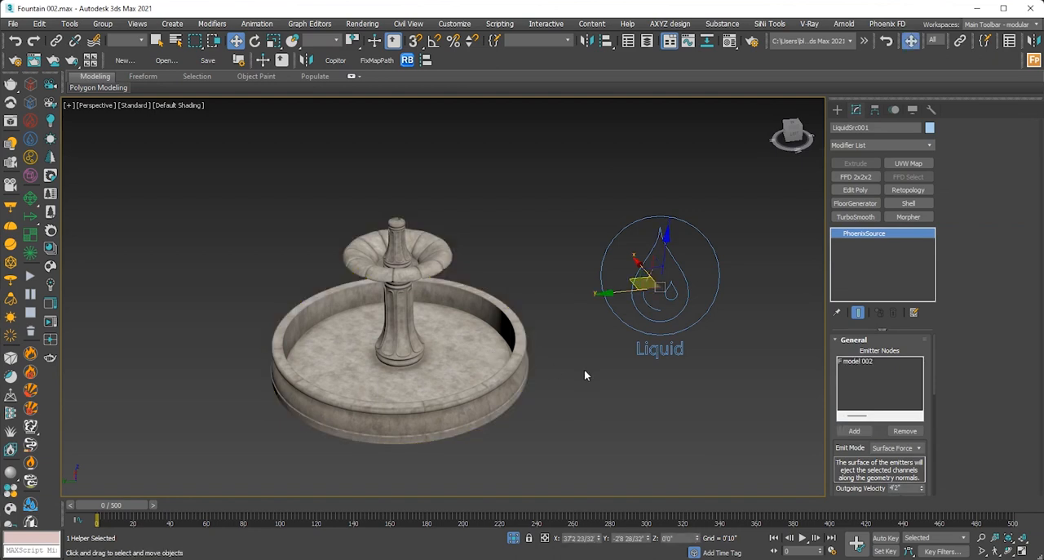
left_click(400, 367)
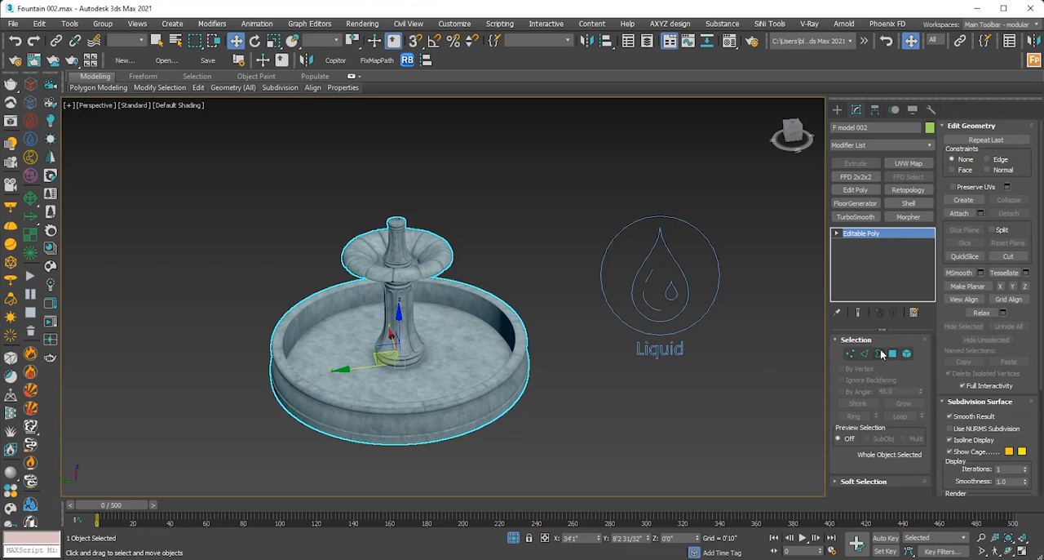
- Assign the spout's top polygon its own material ID in Polygon sub-object mode
left_click(892, 352)
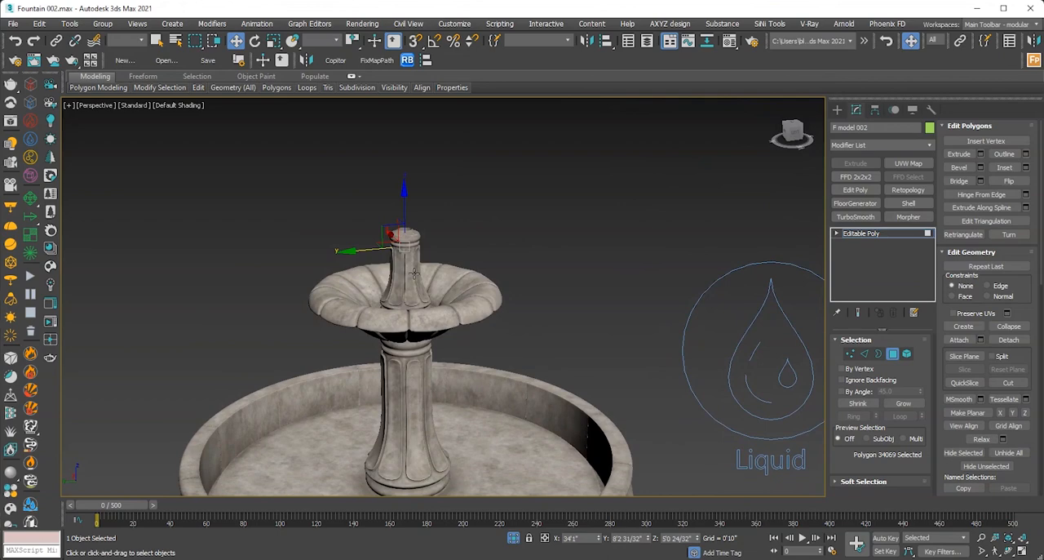
scroll("down", 3)
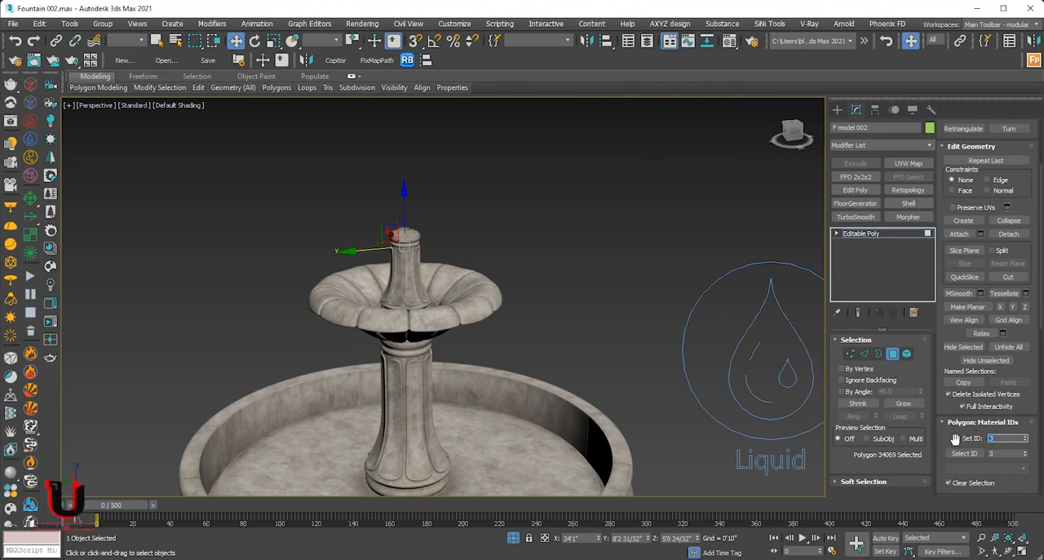
left_click(861, 232)
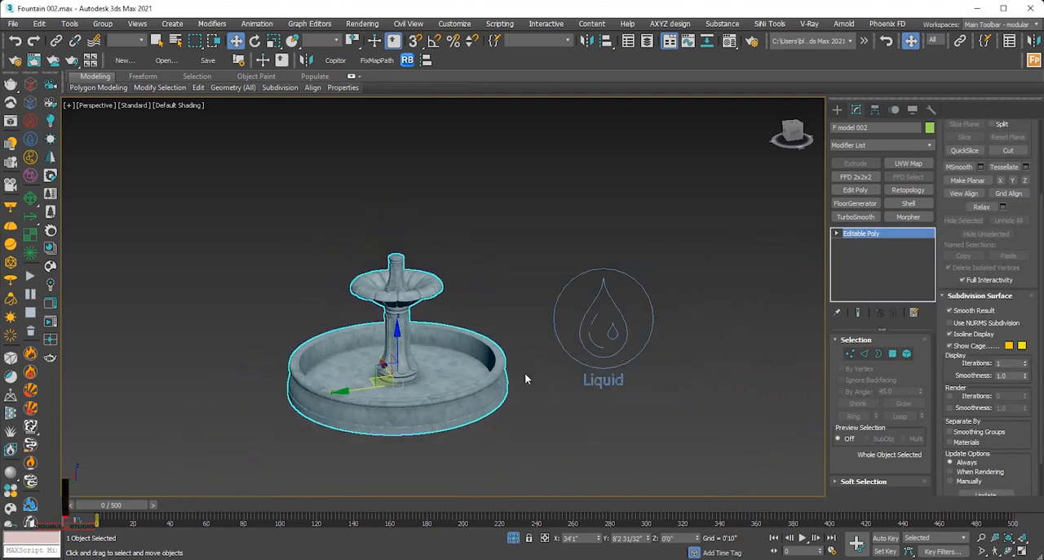
- Restrict LiquidSrc001 emission to the spout's polygon ID and enter a new outgoing velocity
left_click(604, 327)
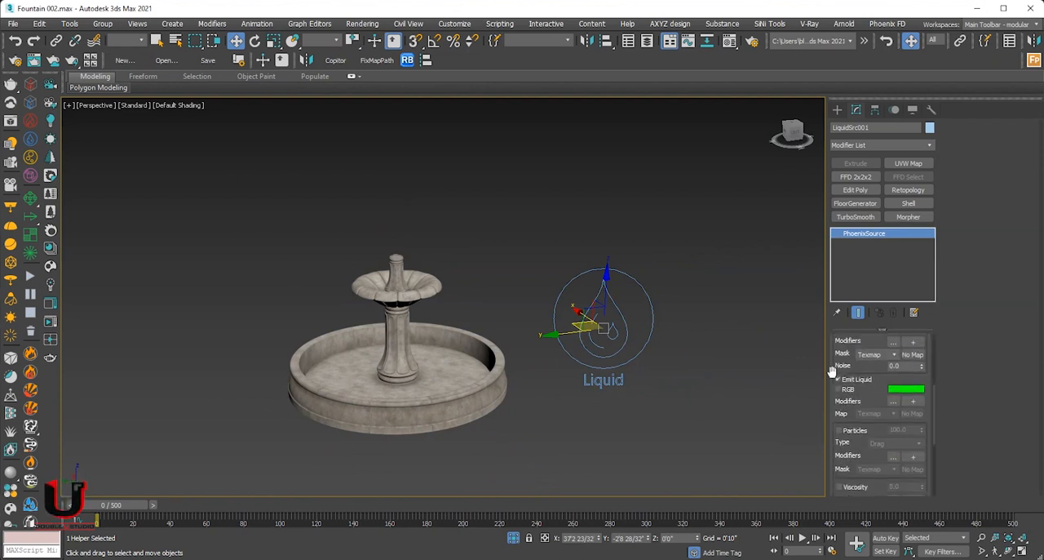
scroll("down", 3)
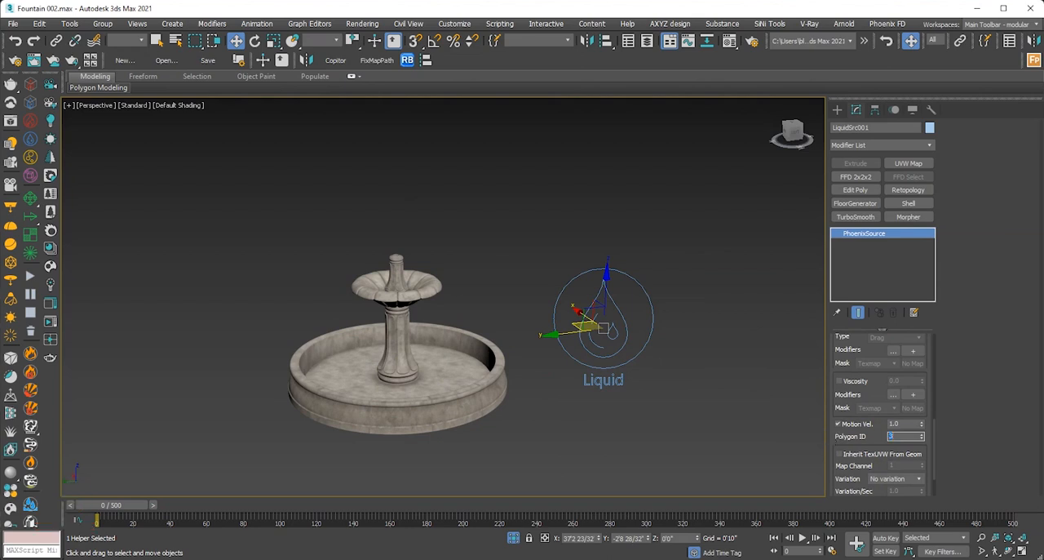
mouse_move(800, 403)
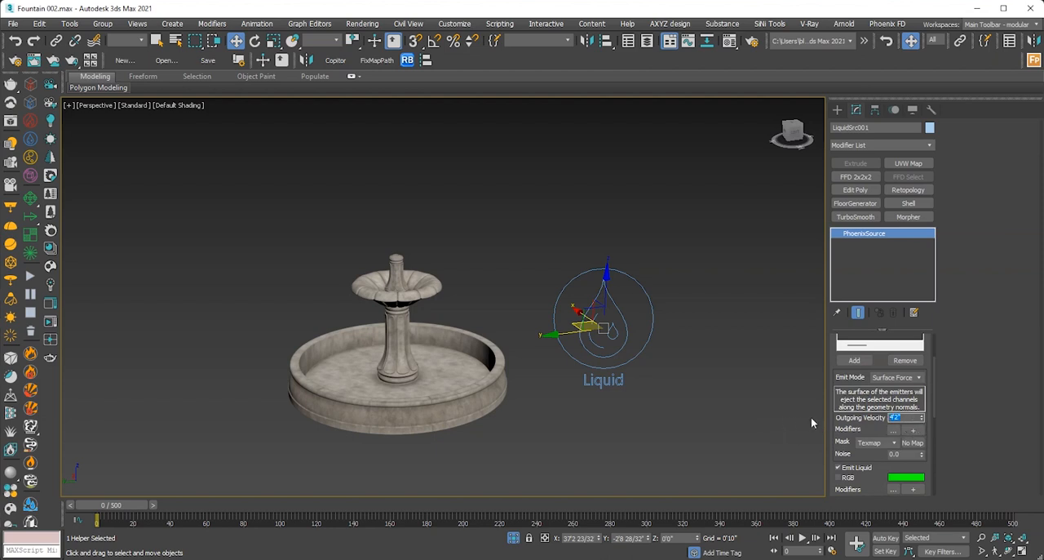
mouse_move(813, 424)
type("12")
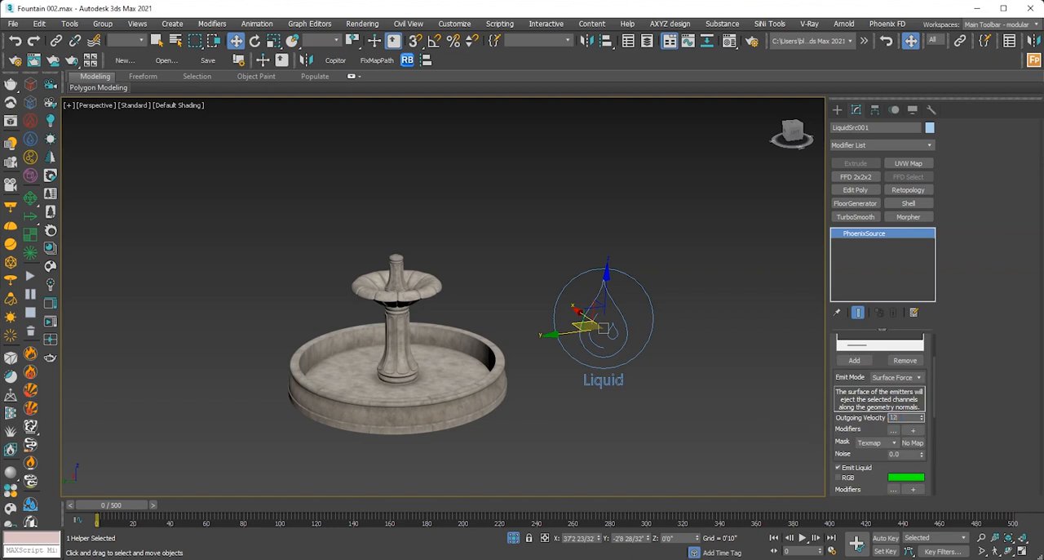
triple_click(898, 417)
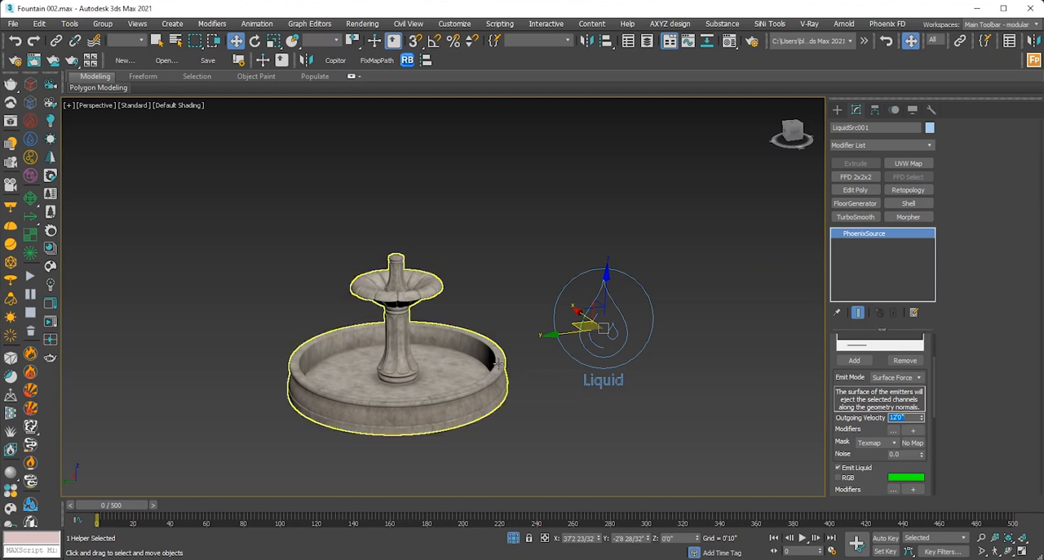
left_click(400, 351)
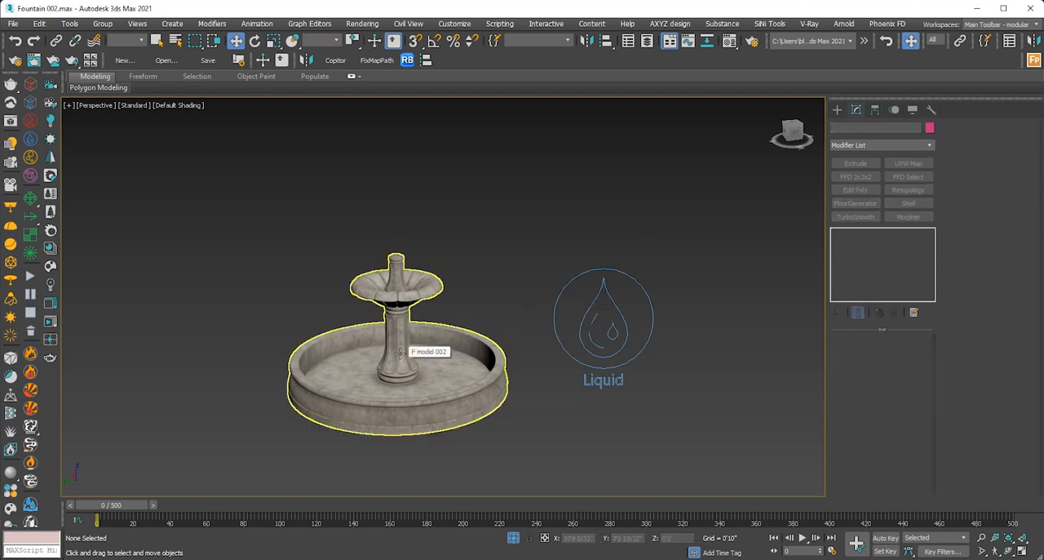
- Create a Phoenix FD LiquidSim box in Top view that encloses the whole fountain
left_click(395, 343)
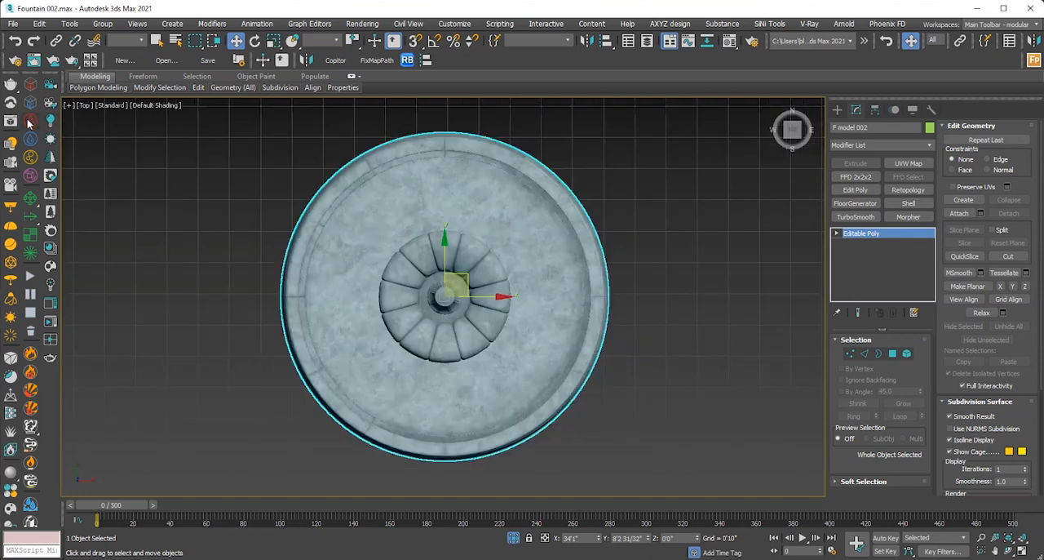
mouse_move(29, 104)
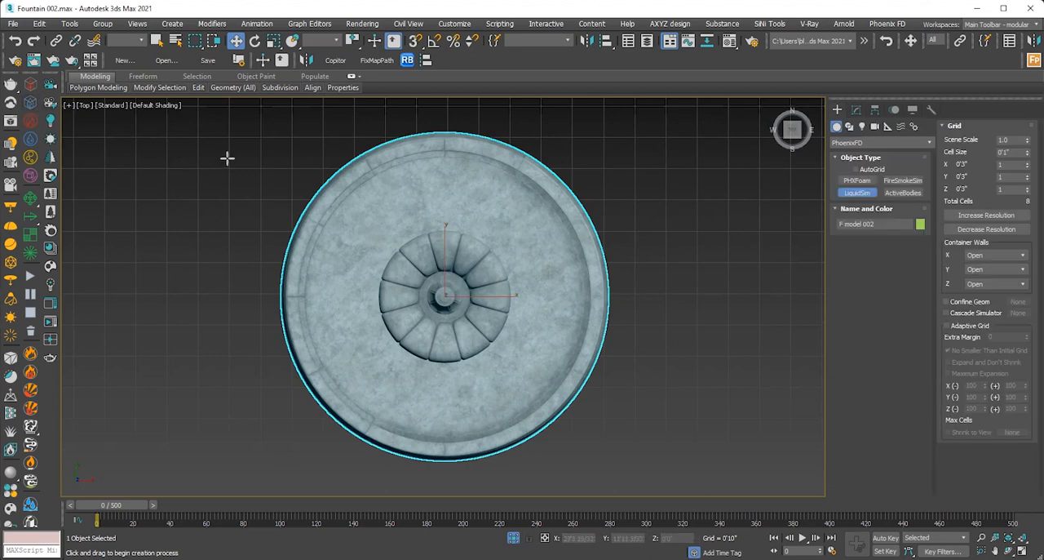
mouse_move(263, 124)
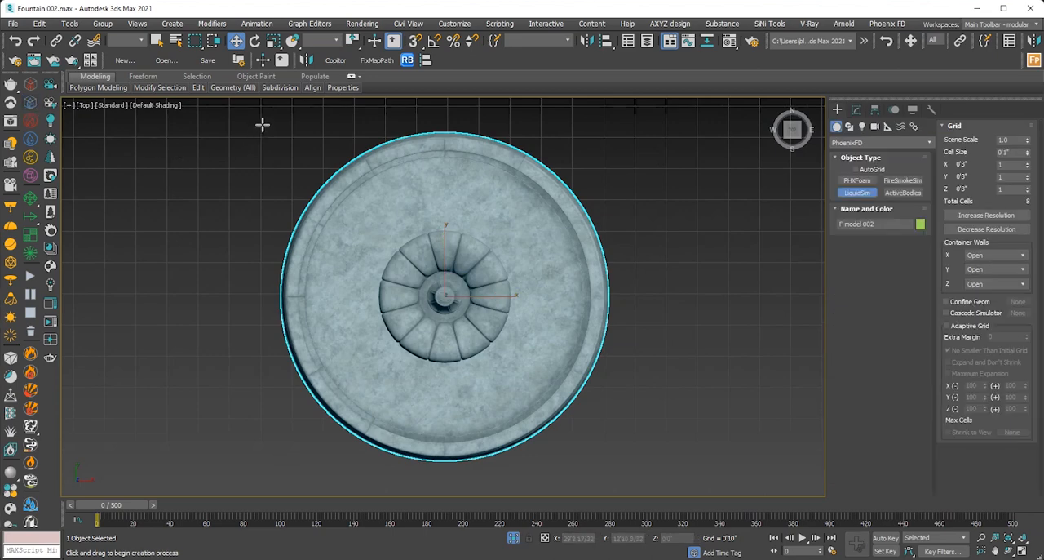
left_click_drag(264, 127, 627, 463)
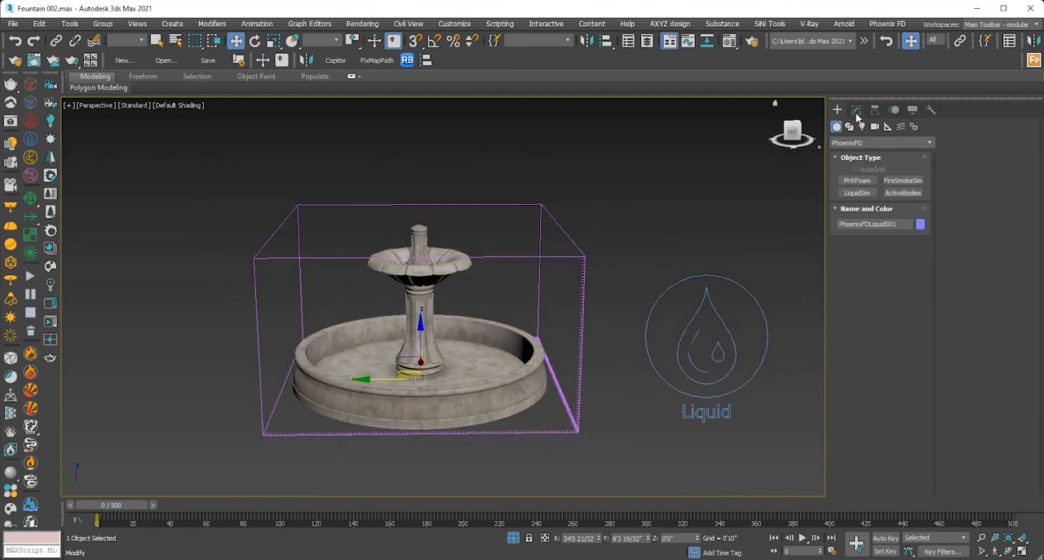
- Make the simulator grid taller with finer cells and set the X and Z walls to jammed on both sides
left_click(856, 109)
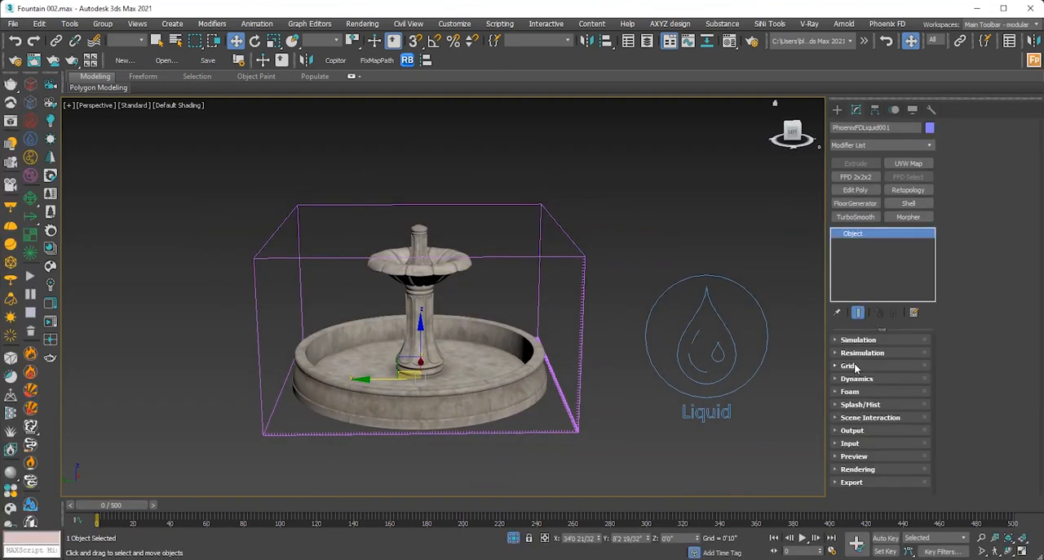
left_click(852, 366)
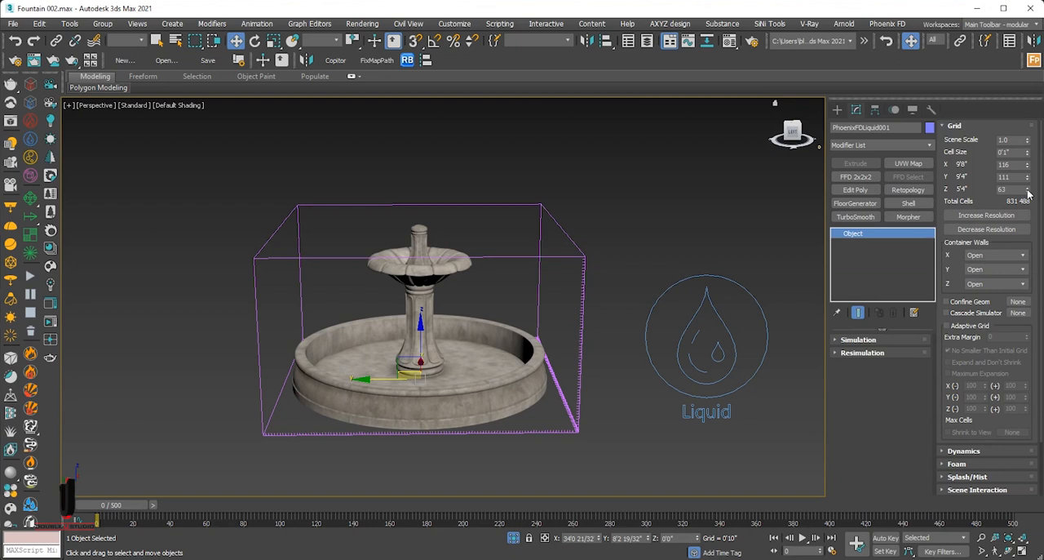
left_click(1028, 186)
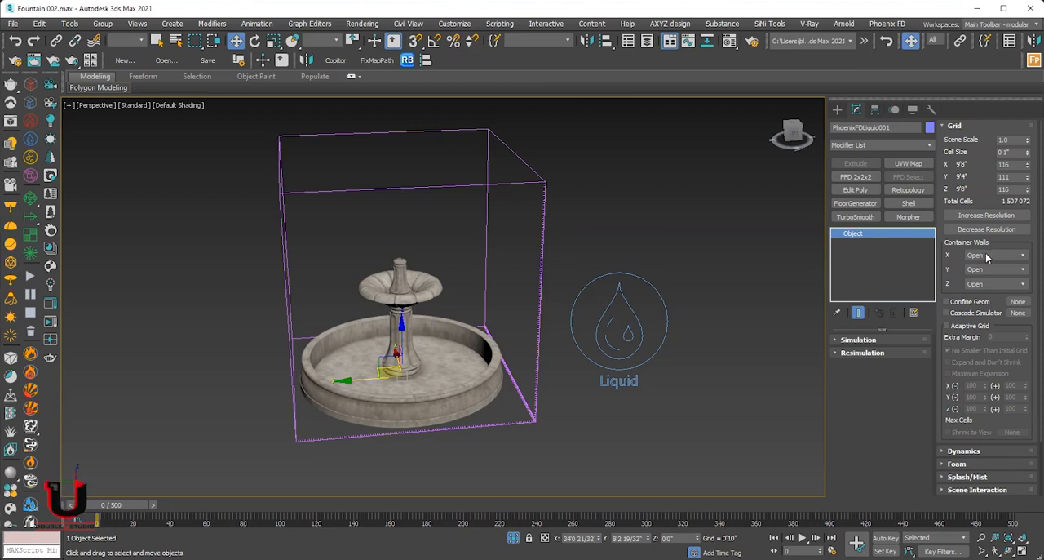
left_click(996, 254)
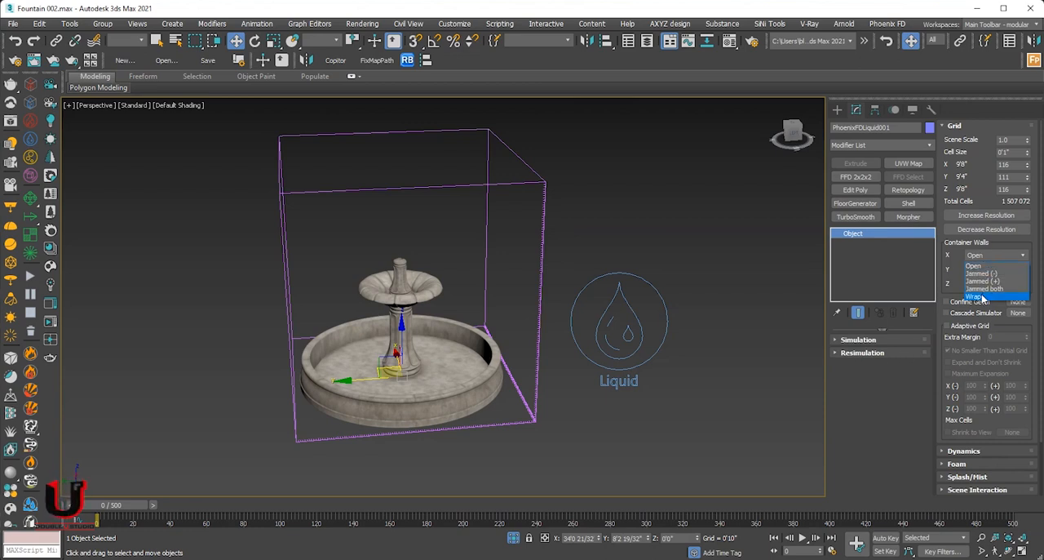
mouse_move(987, 280)
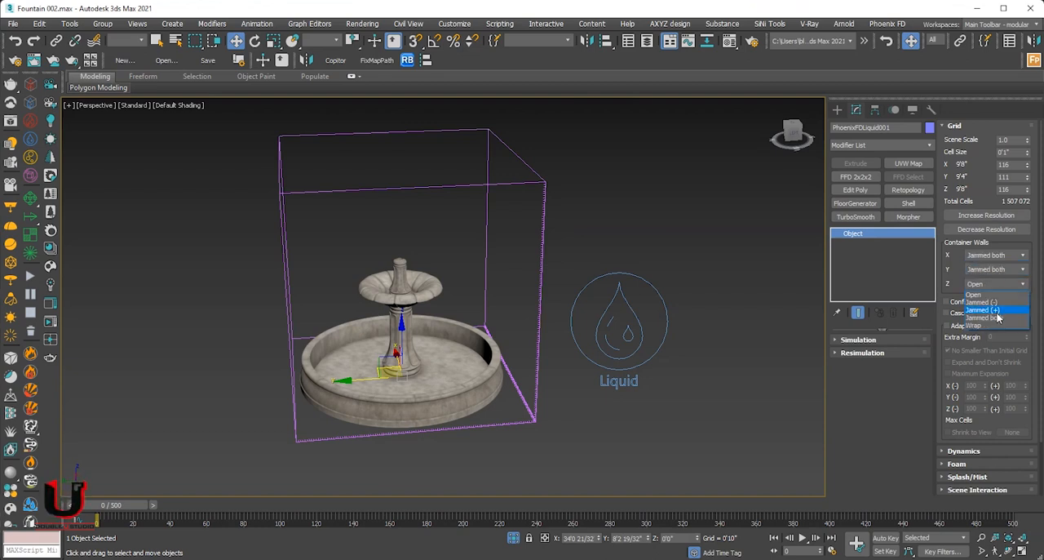
left_click(986, 318)
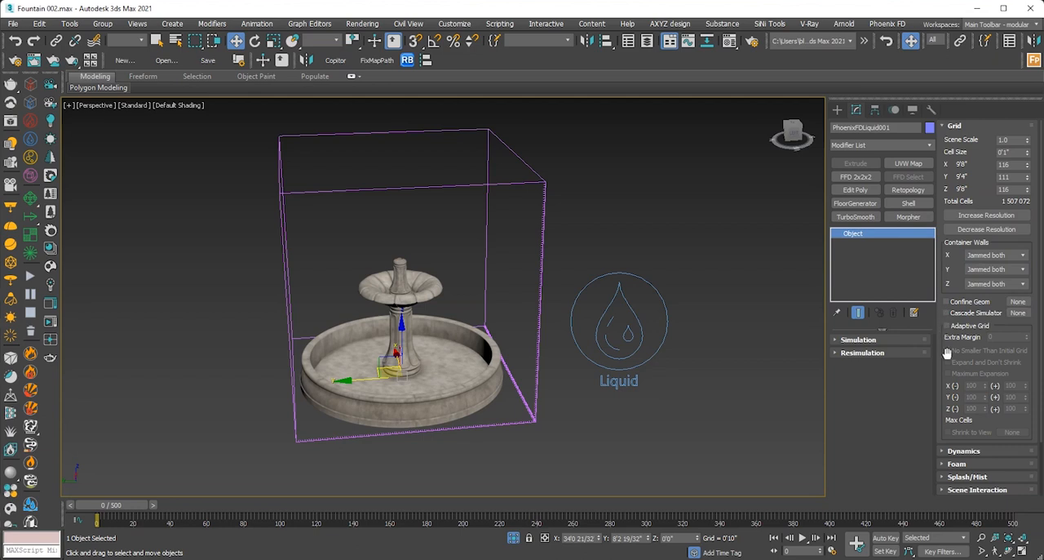
scroll("down", 3)
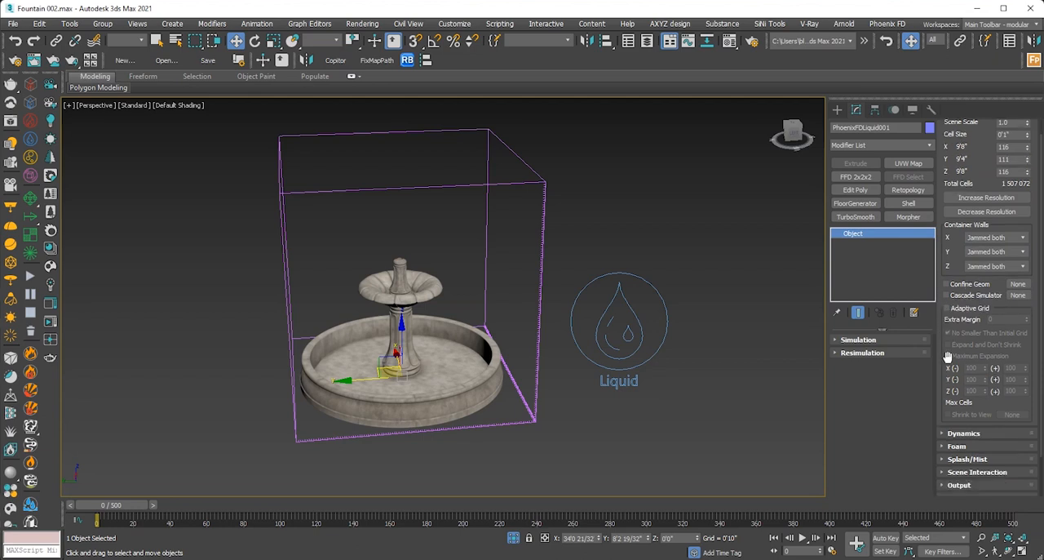
scroll("down", 3)
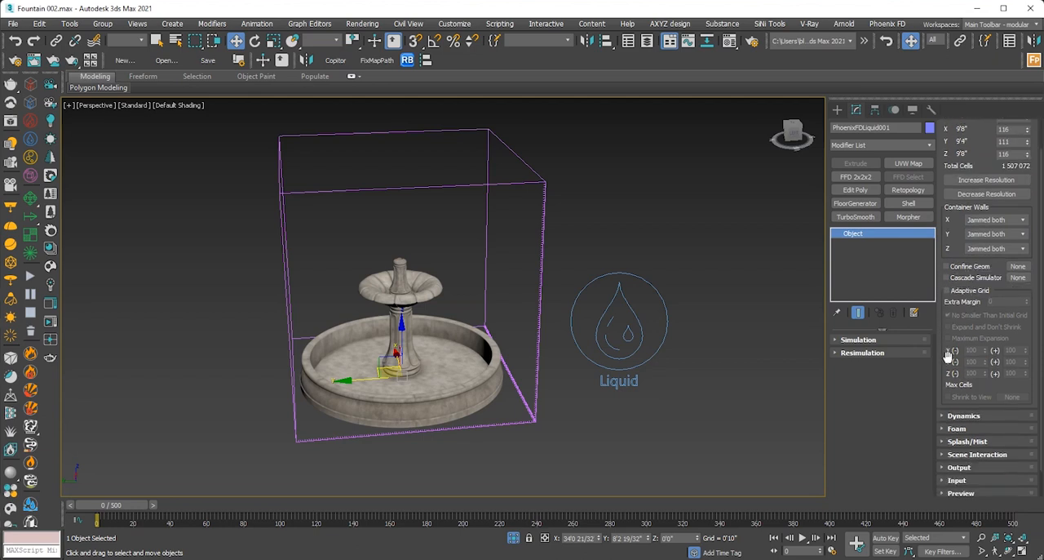
scroll("down", 3)
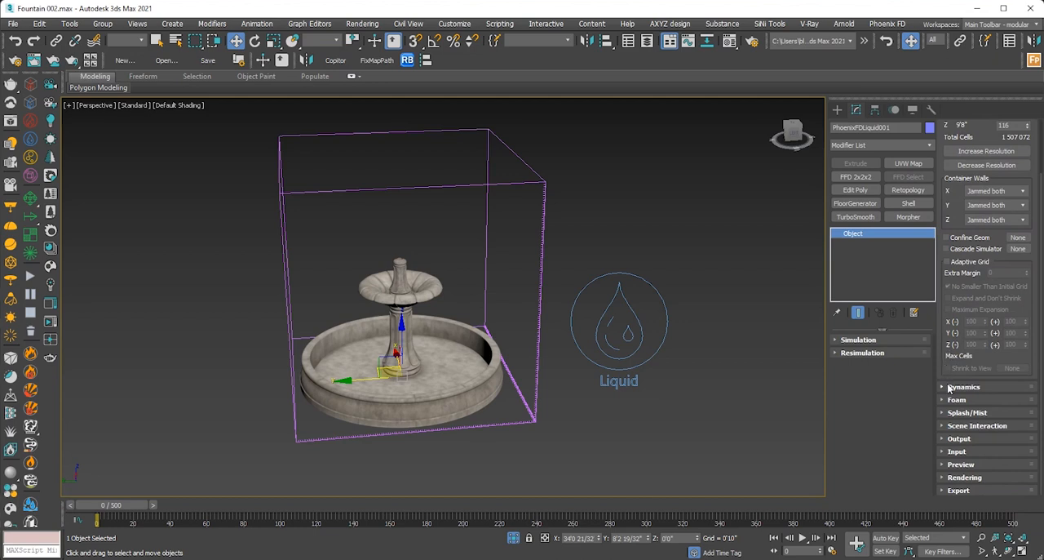
- Enable Initial Fill Up in the Dynamics rollout and enter a new fill level percentage
left_click(963, 385)
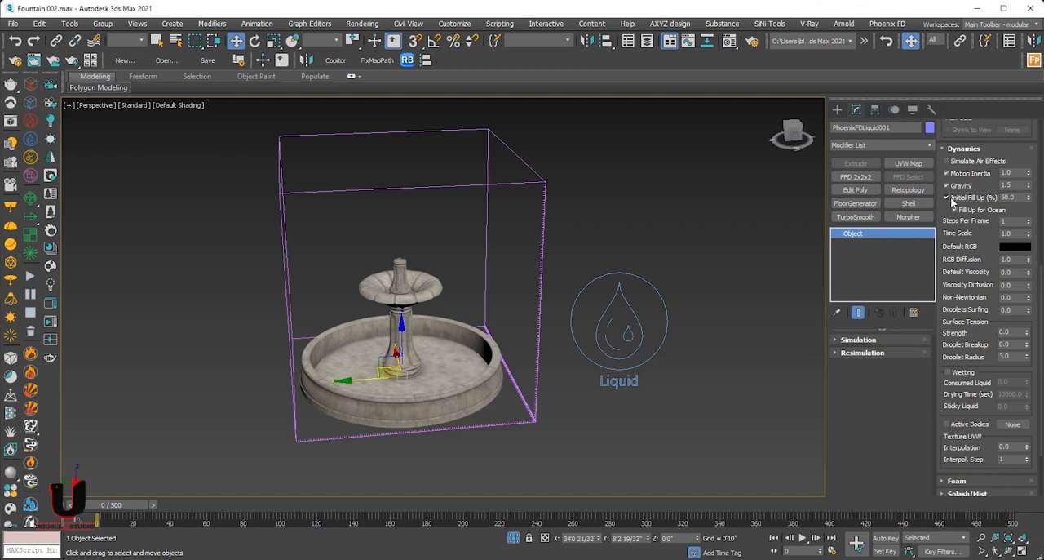
triple_click(1010, 196)
type("6")
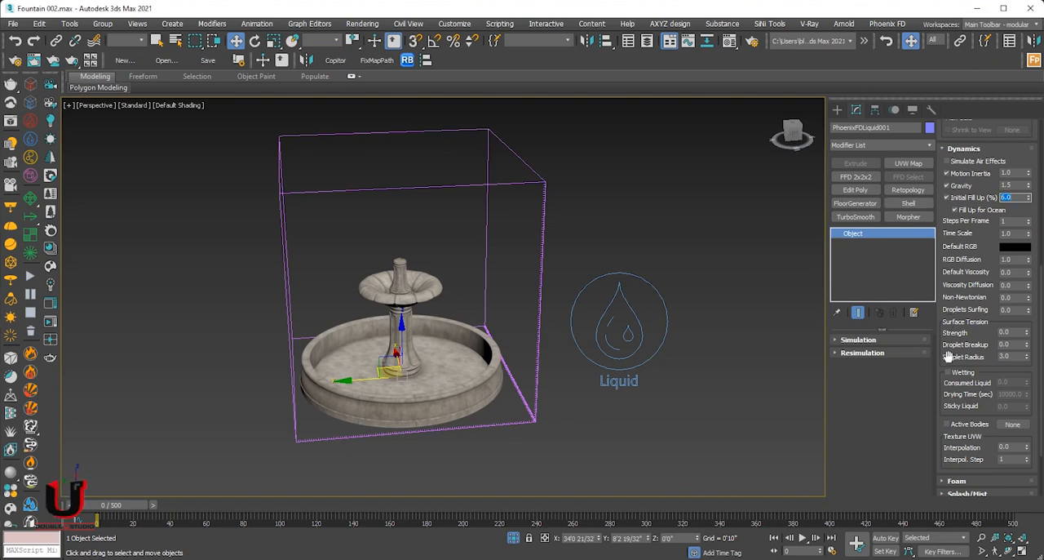
scroll("down", 3)
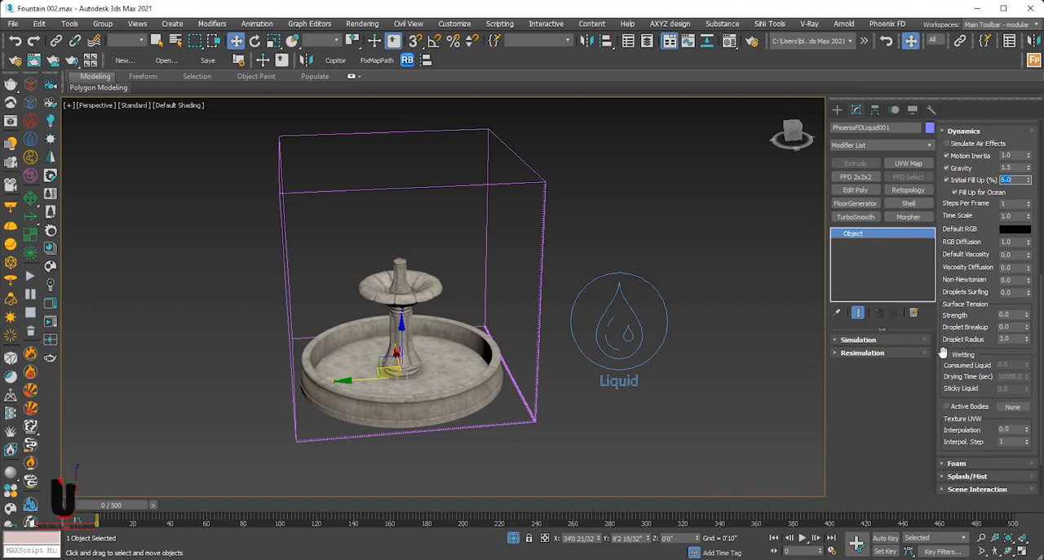
scroll("down", 3)
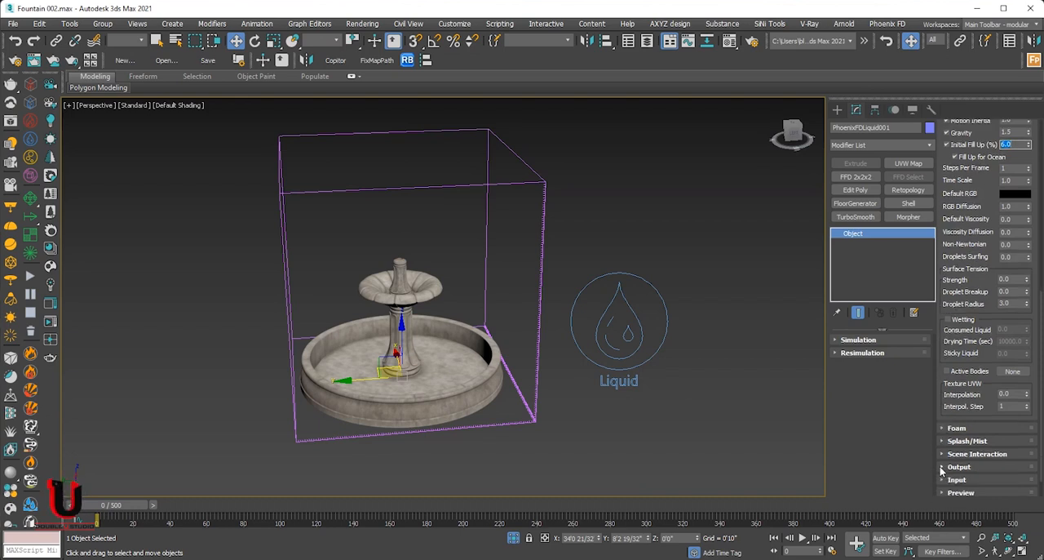
- Bring the Simulation rollout into view past the Preview options
scroll("down", 3)
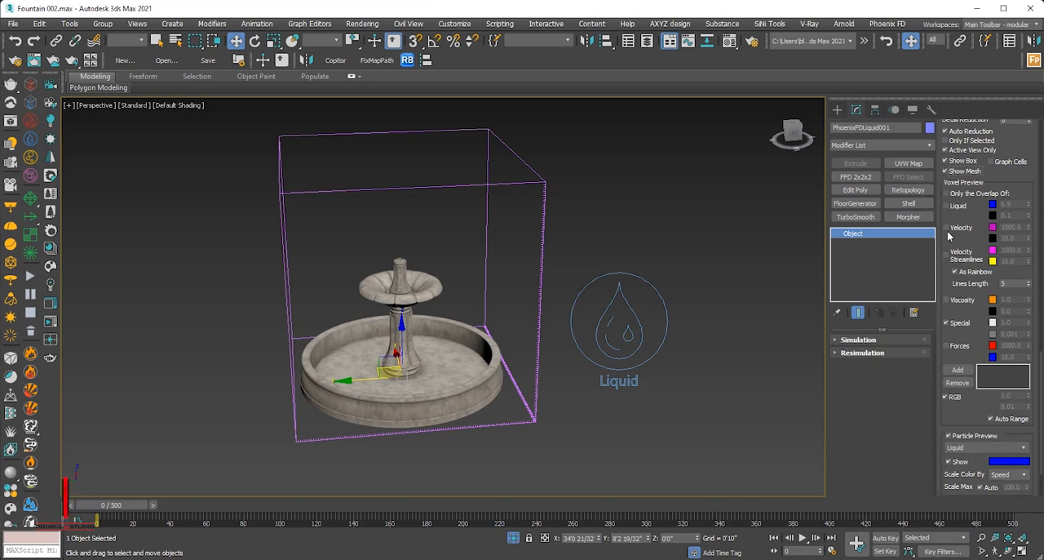
mouse_move(897, 304)
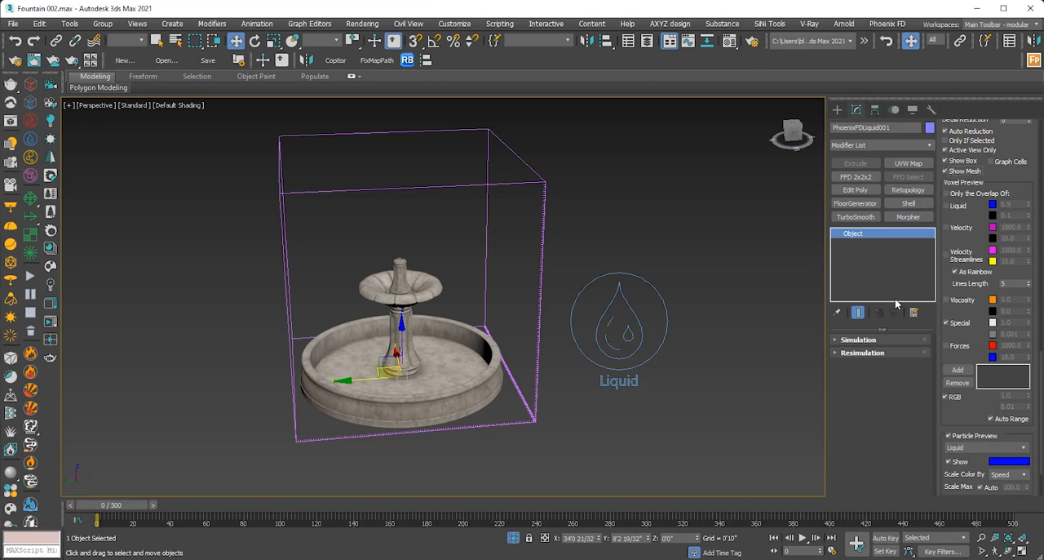
mouse_move(721, 348)
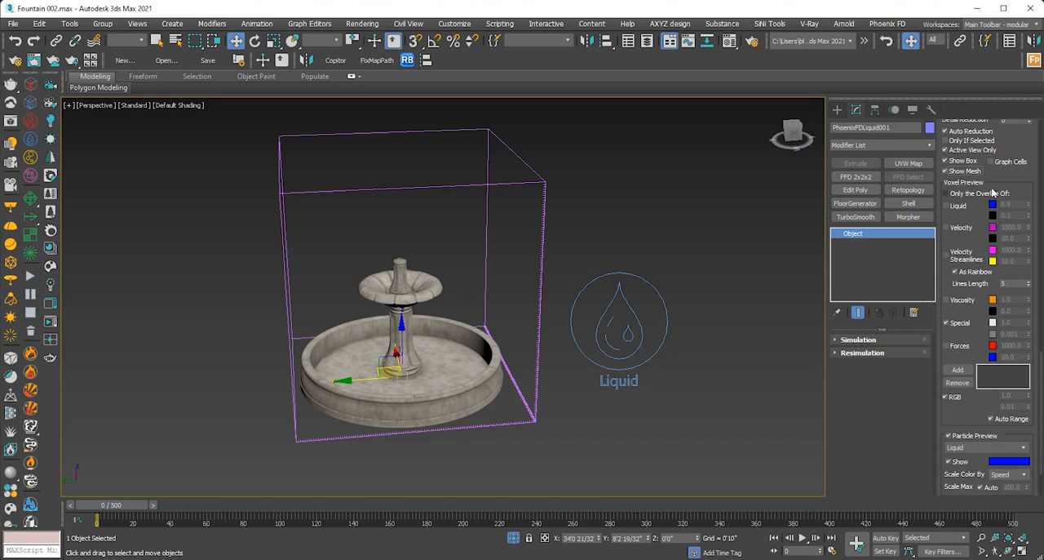
scroll("up", 3)
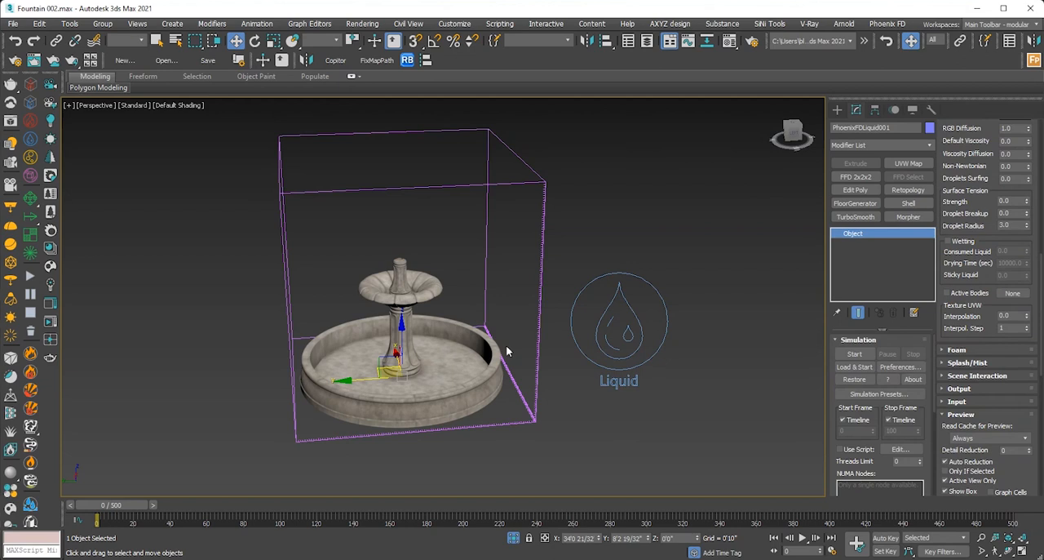
- Start the liquid simulation so water fills the bottom of the simulator box
left_click(855, 353)
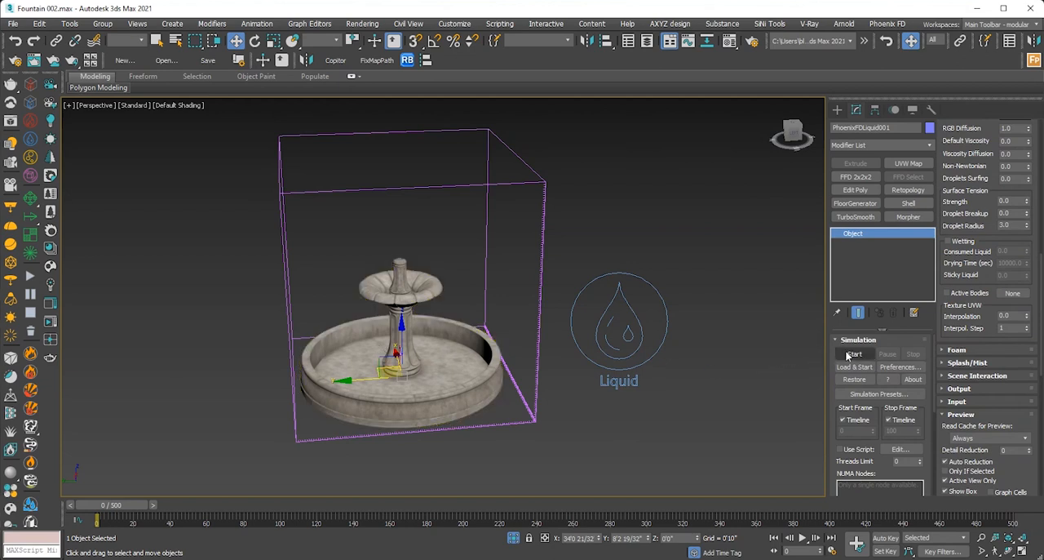
left_click(853, 352)
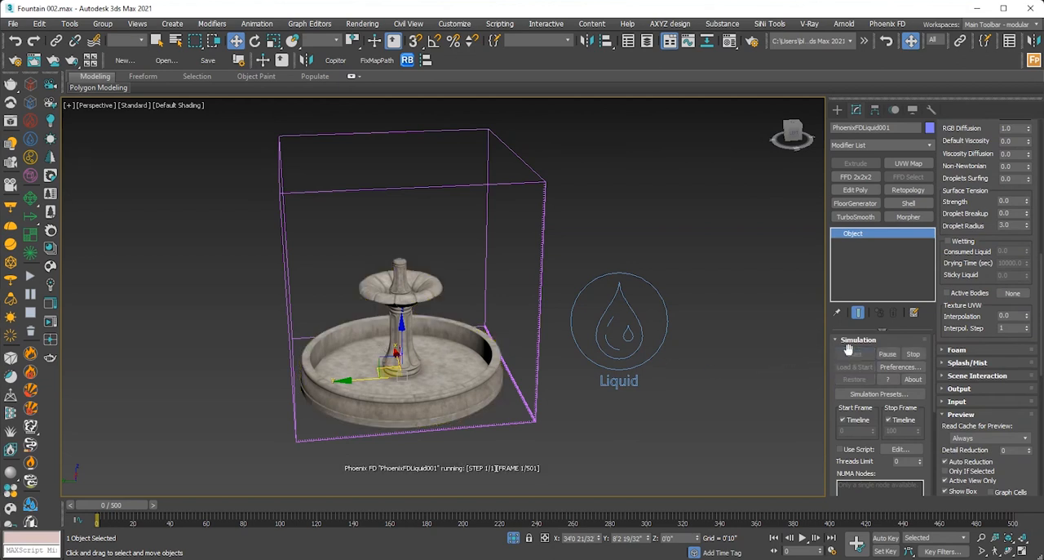
left_click(855, 352)
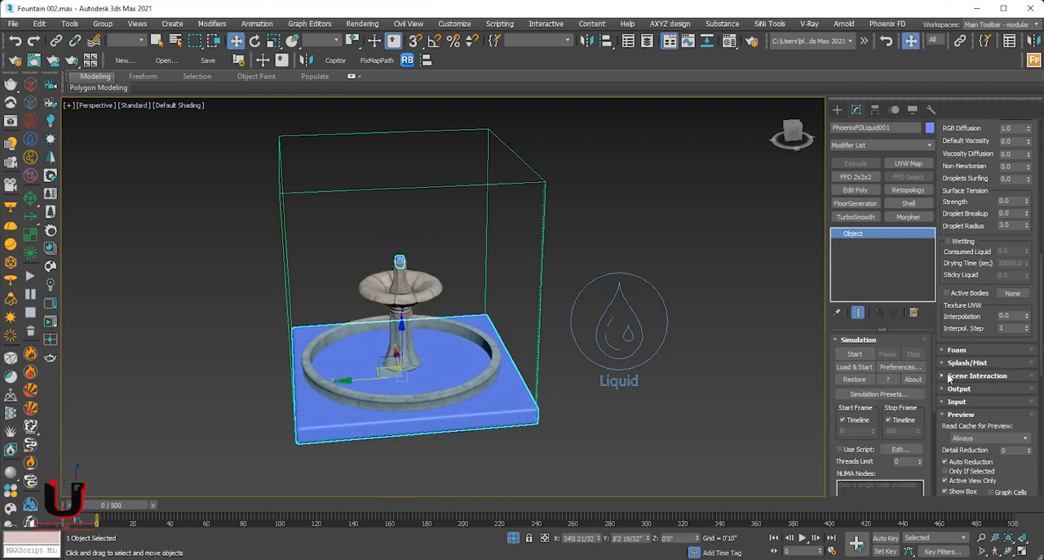
mouse_move(418, 335)
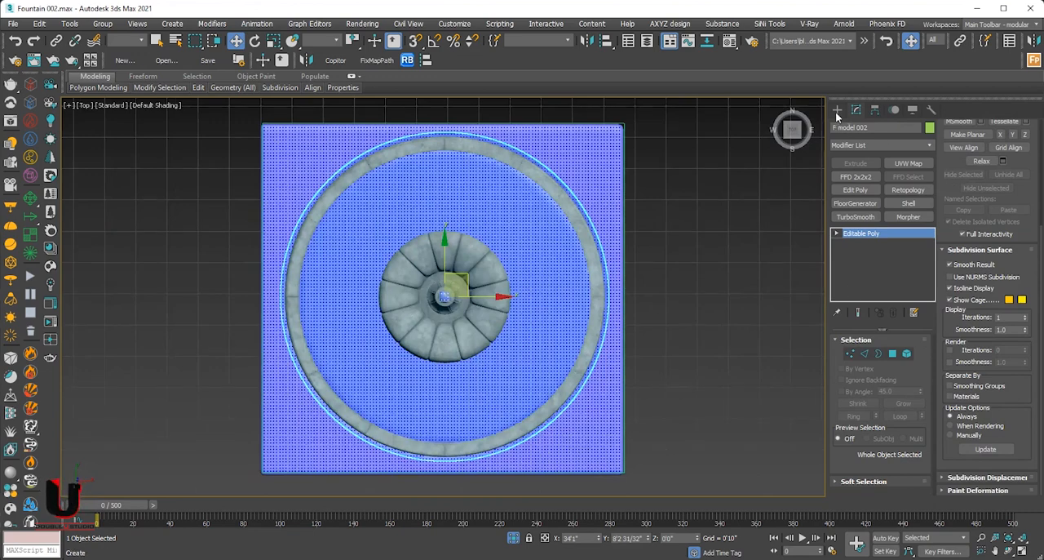
- Switch the Create panel to Standard Primitives for a new object
left_click(837, 109)
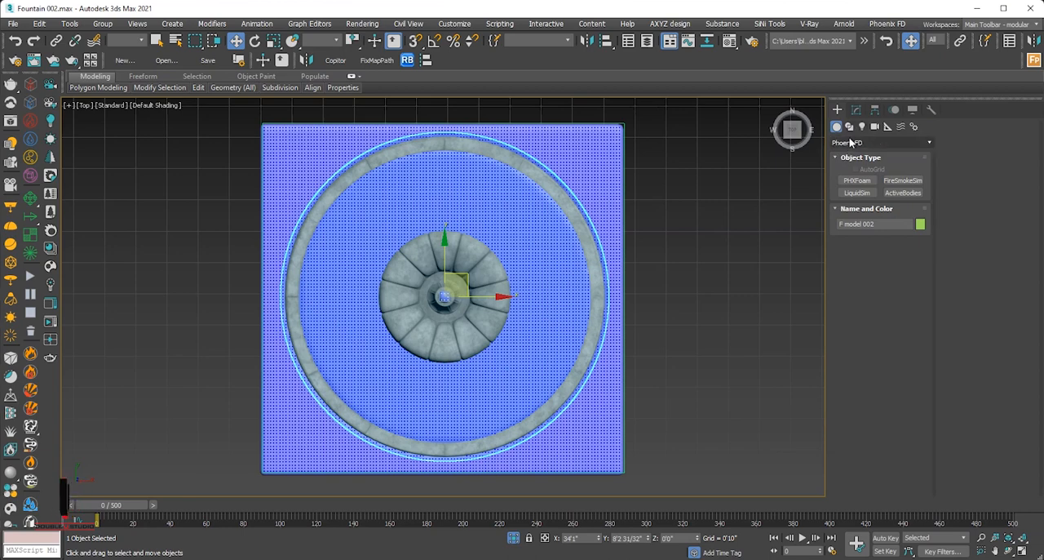
left_click(881, 142)
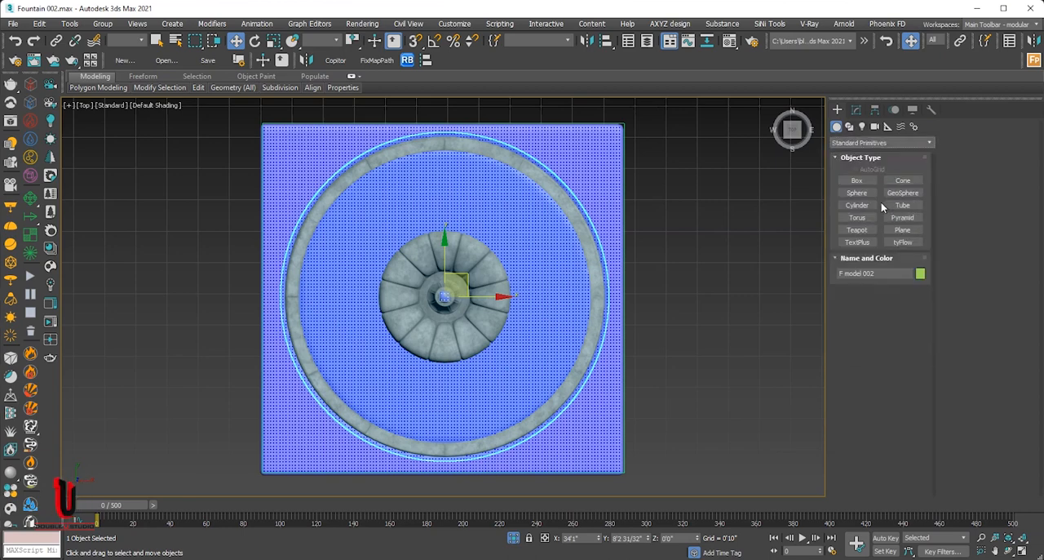
- Create a cylinder over the fountain basin and raise its height inside the simulator box
left_click(857, 206)
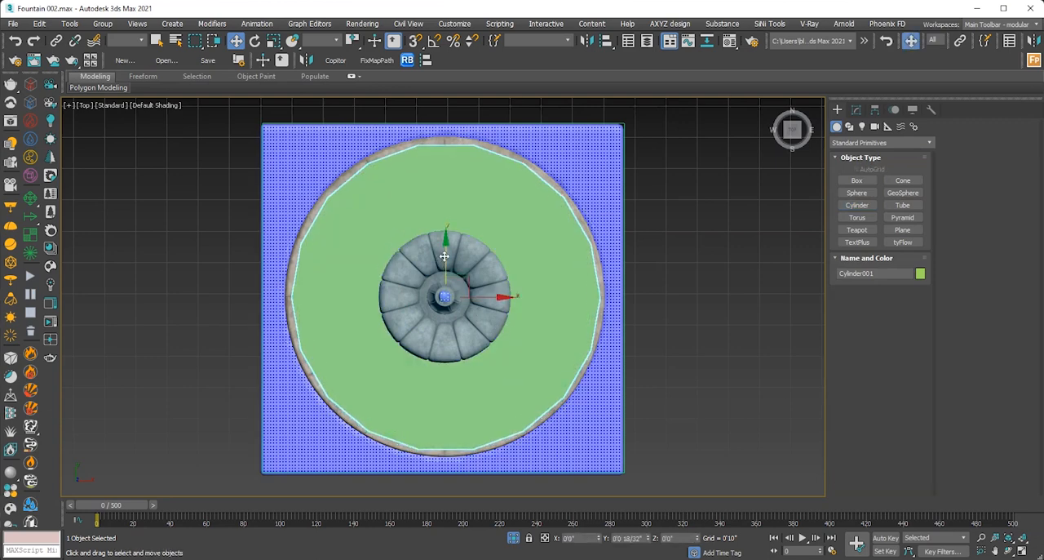
key("f3")
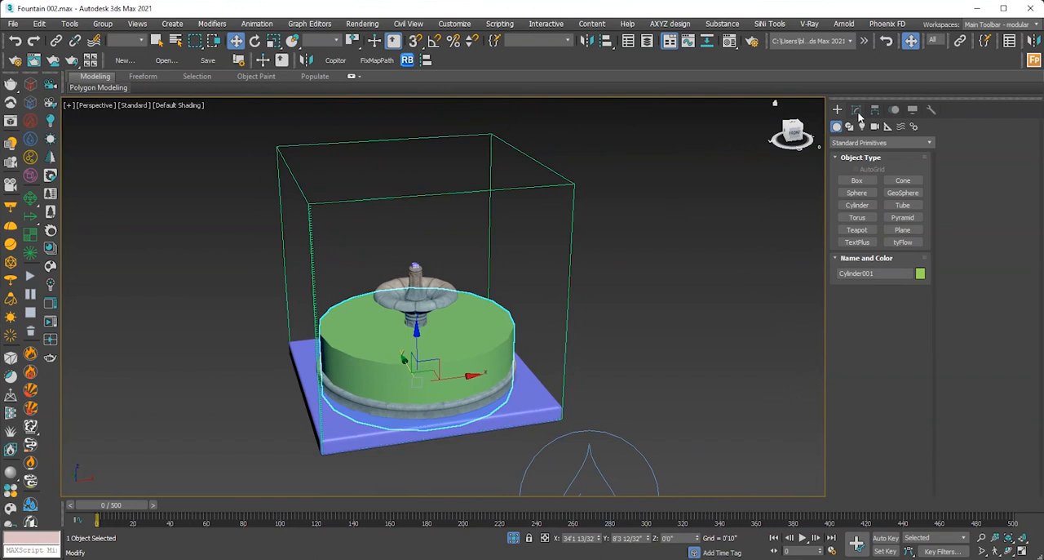
left_click(855, 109)
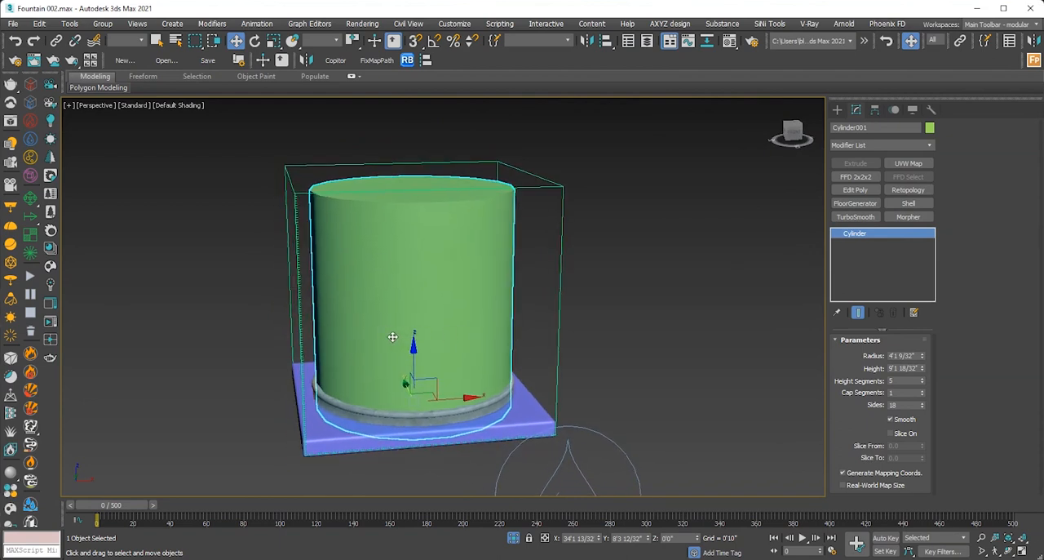
- Turn off Solid Object in the cylinder's Phoenix FD Properties so it no longer blocks liquid
right_click(391, 336)
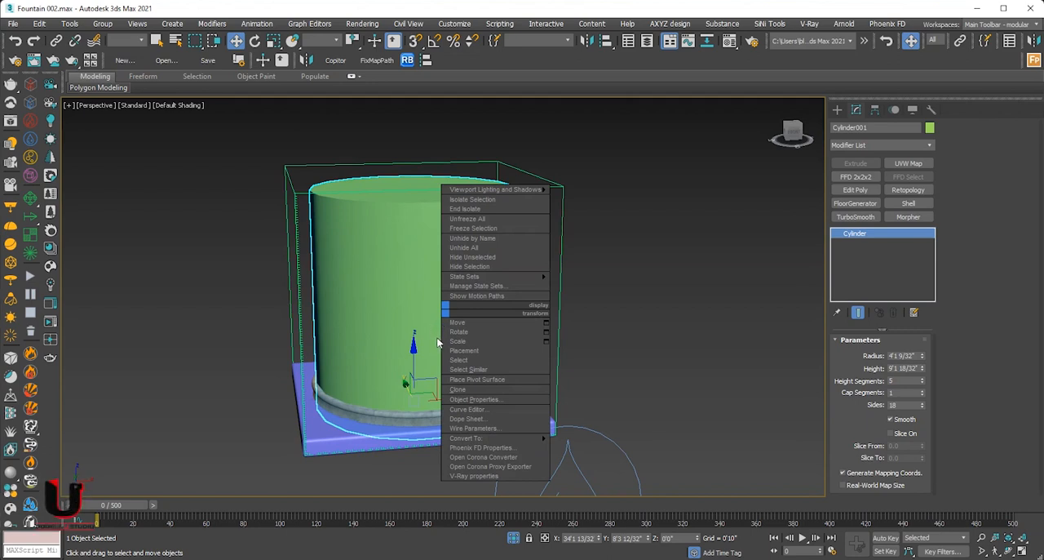
mouse_move(467, 418)
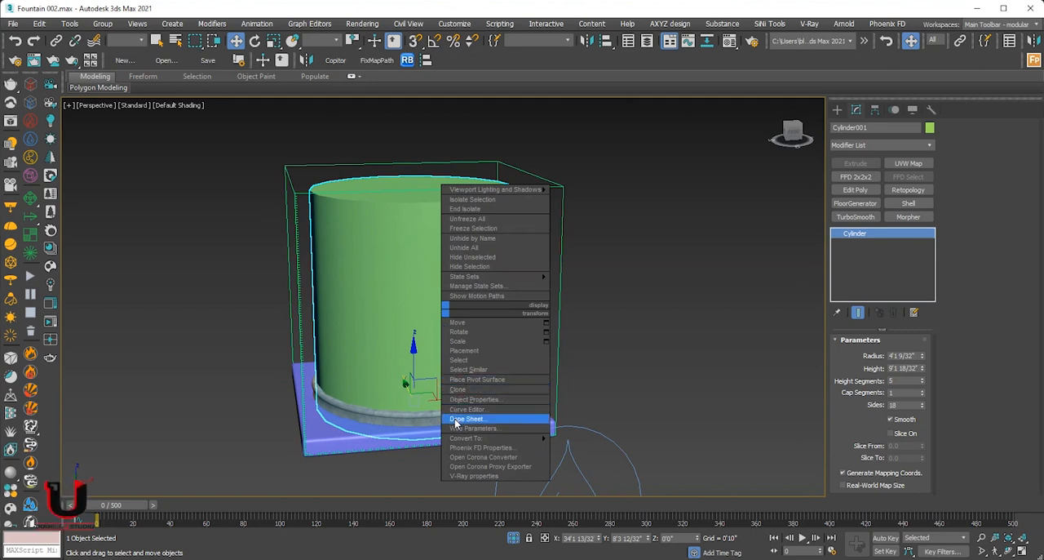
mouse_move(479, 447)
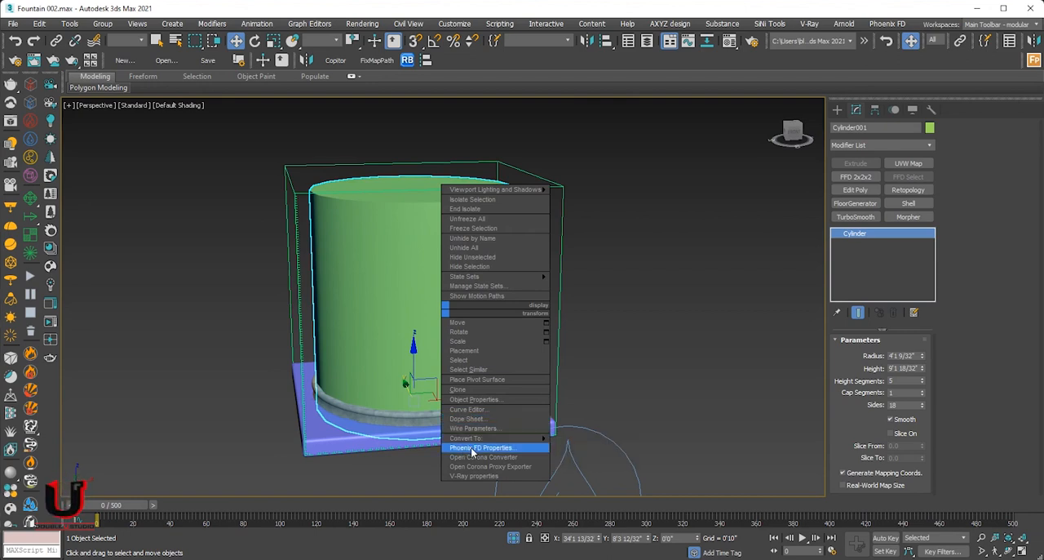
mouse_move(526, 454)
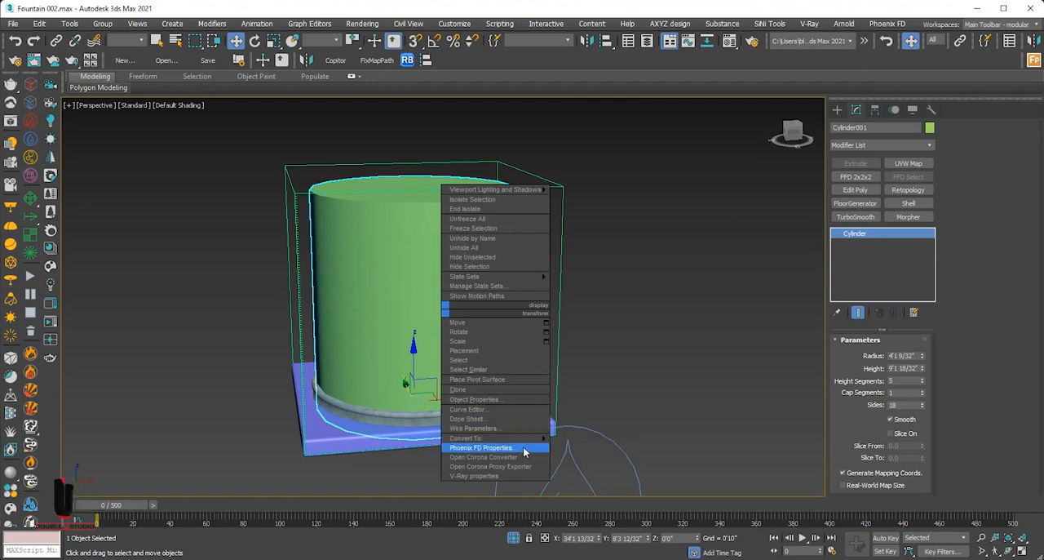
left_click(479, 447)
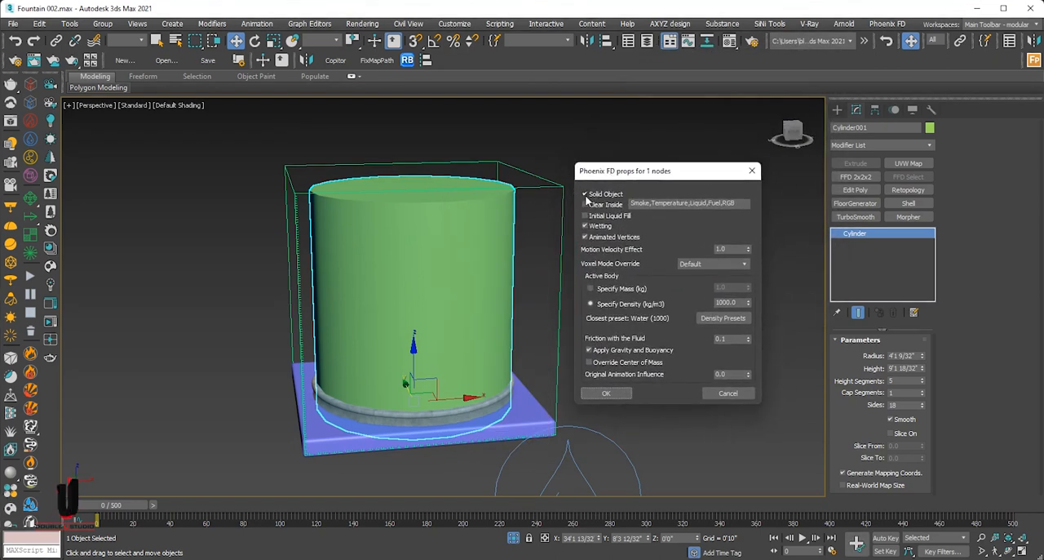
left_click(586, 195)
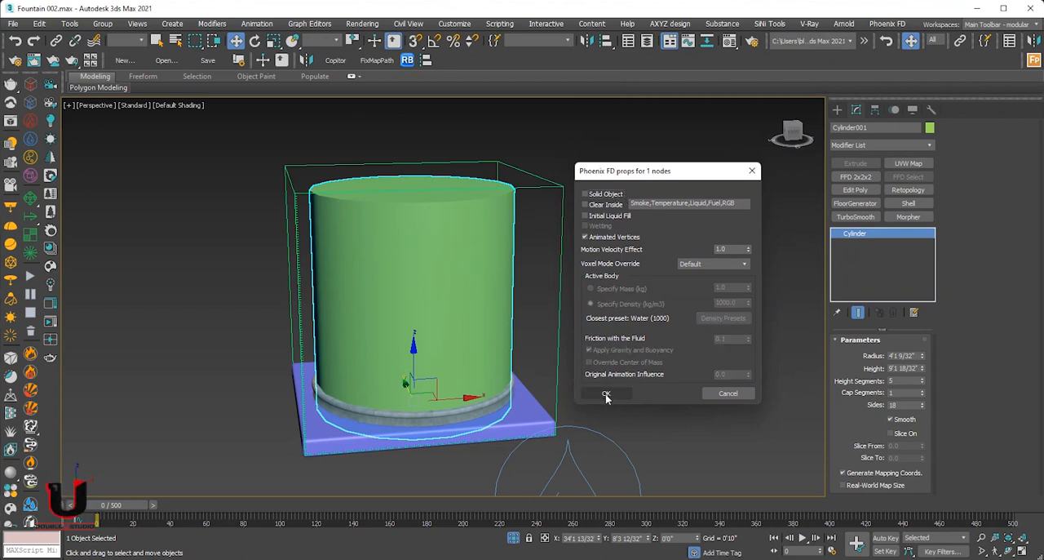
left_click(607, 393)
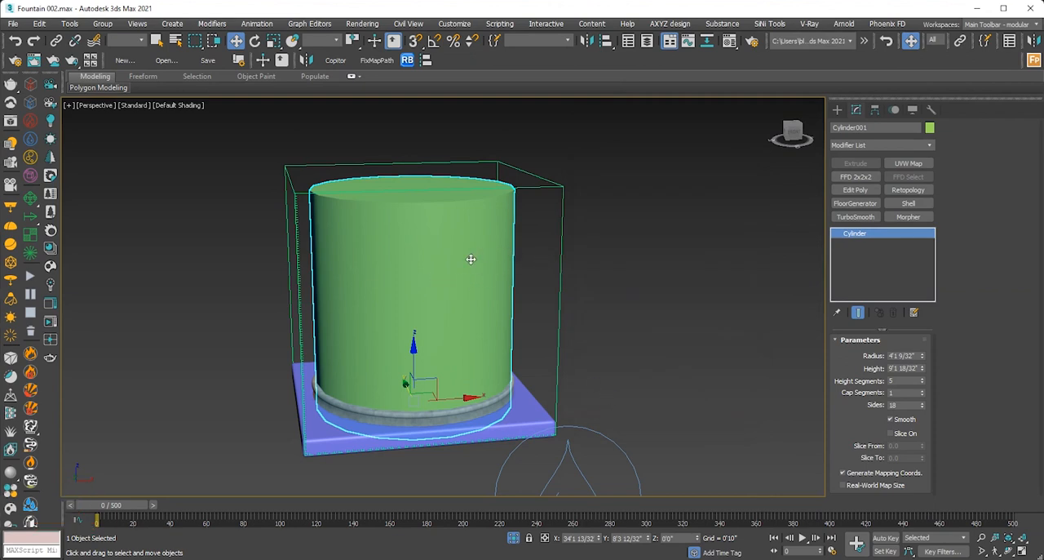
- Enable See-Through in Cylinder001's Object Properties so the fountain shows inside it
right_click(470, 260)
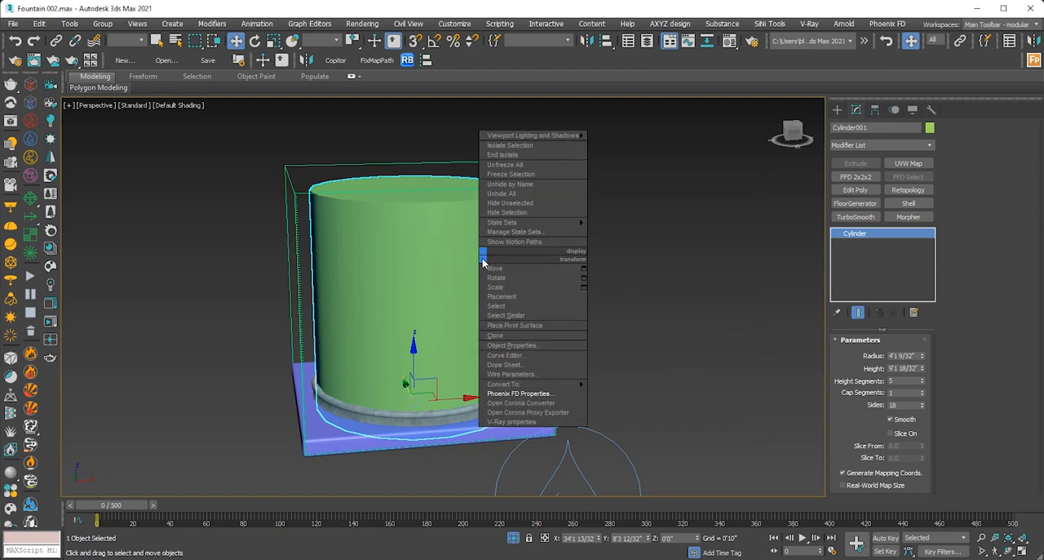
mouse_move(522, 355)
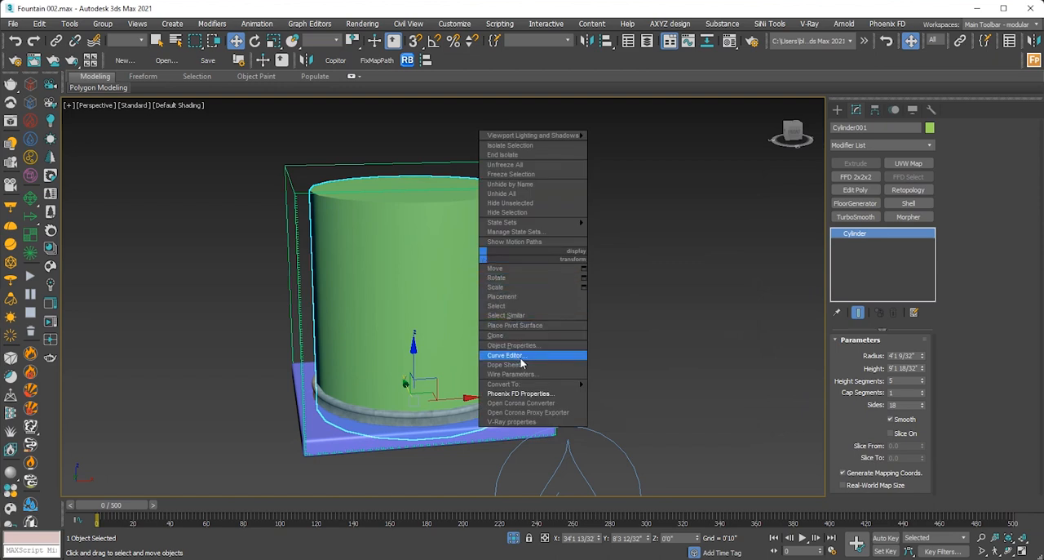
left_click(512, 345)
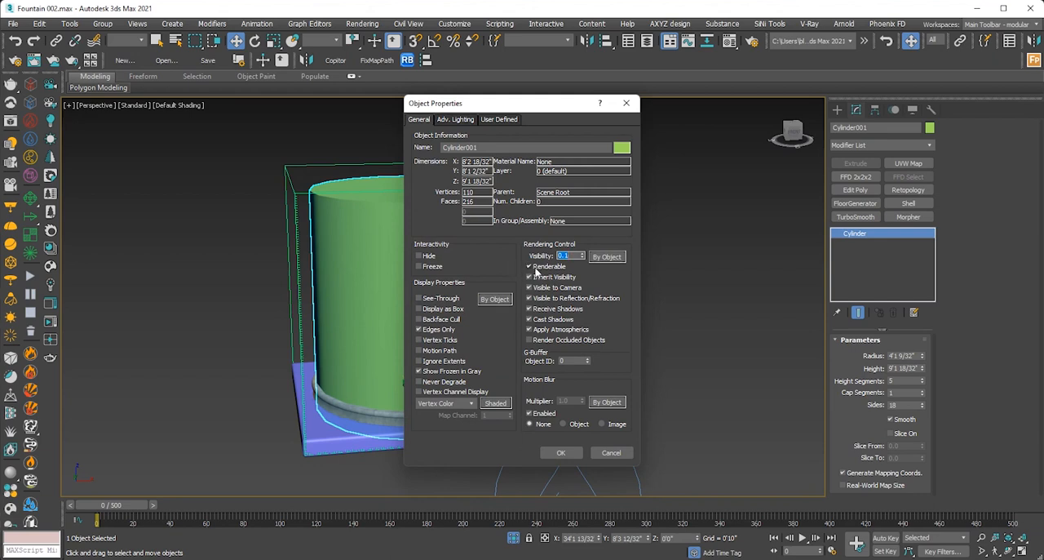
left_click(529, 266)
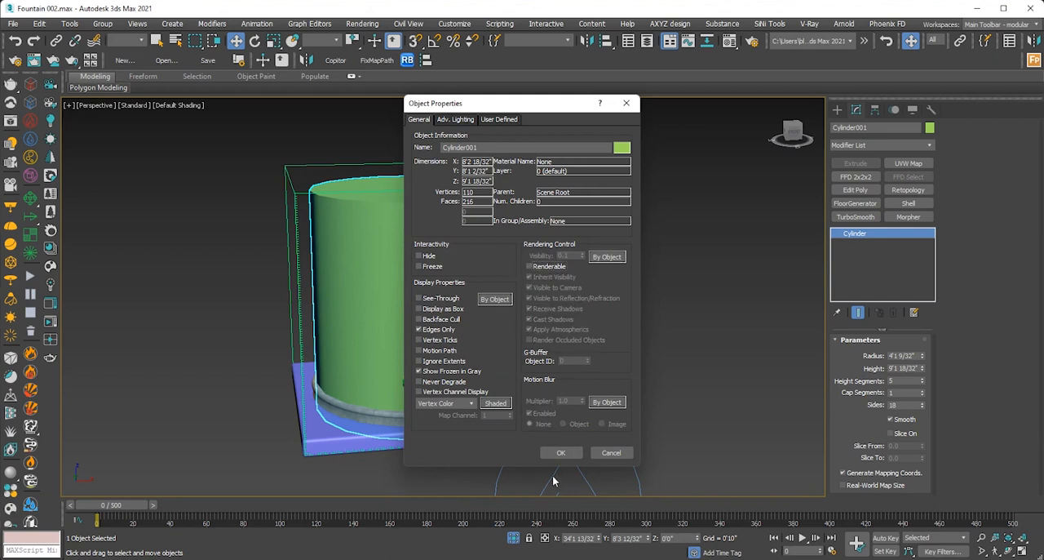
left_click(562, 452)
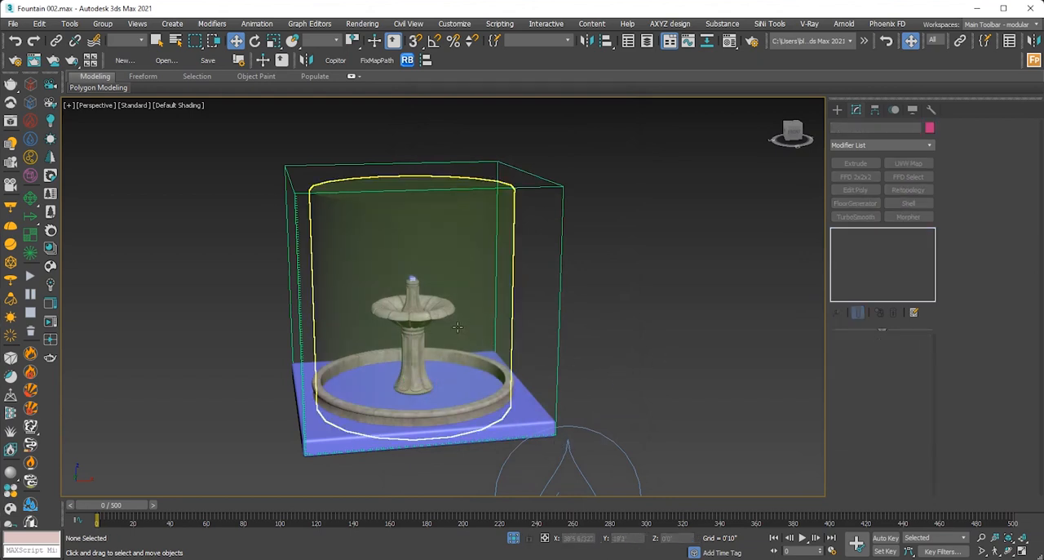
- Place a Phoenix FD Particle Tuner helper beside the fountain, affecting Liquid
left_click_drag(457, 326, 416, 326)
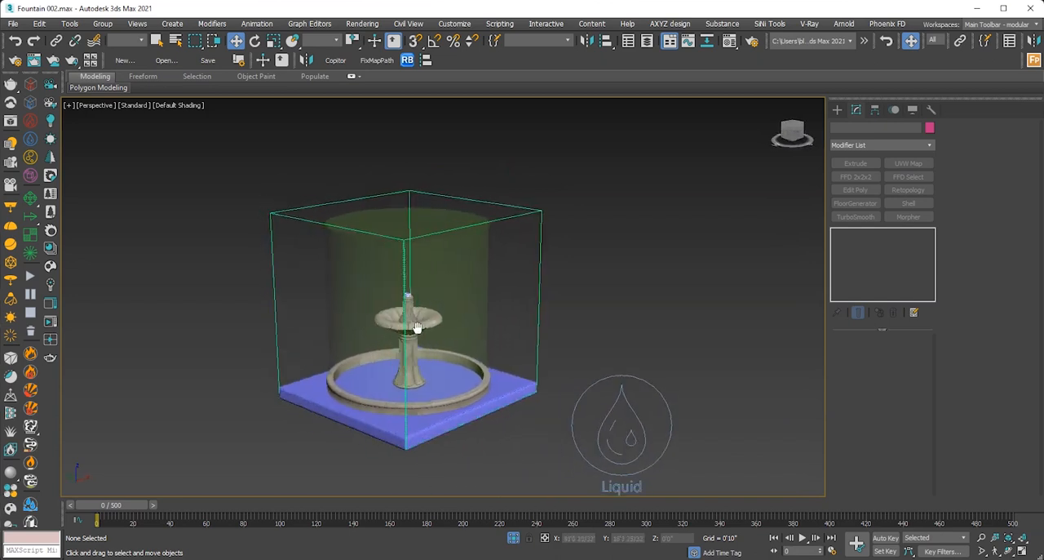
left_click_drag(407, 326, 470, 331)
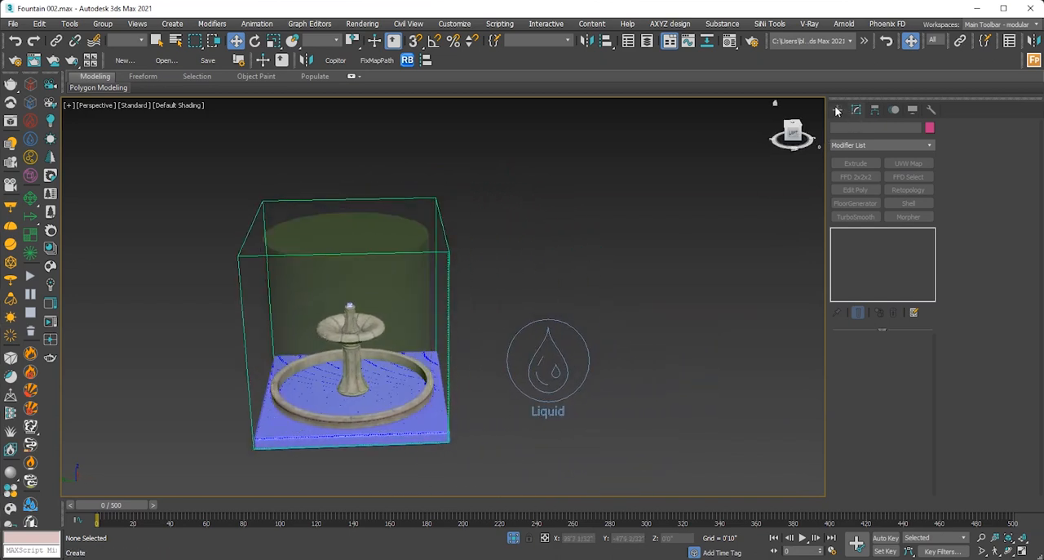
left_click(836, 111)
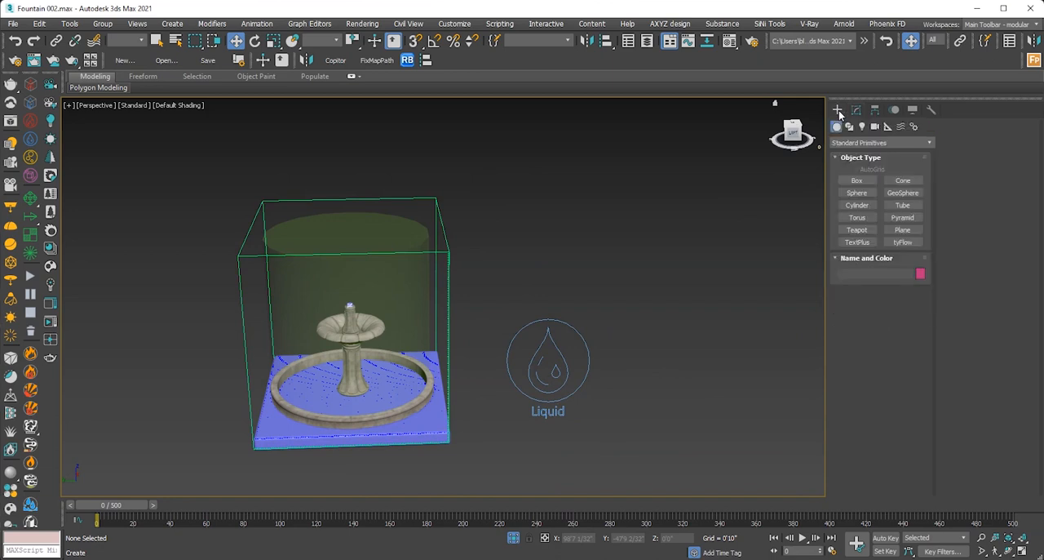
mouse_move(888, 127)
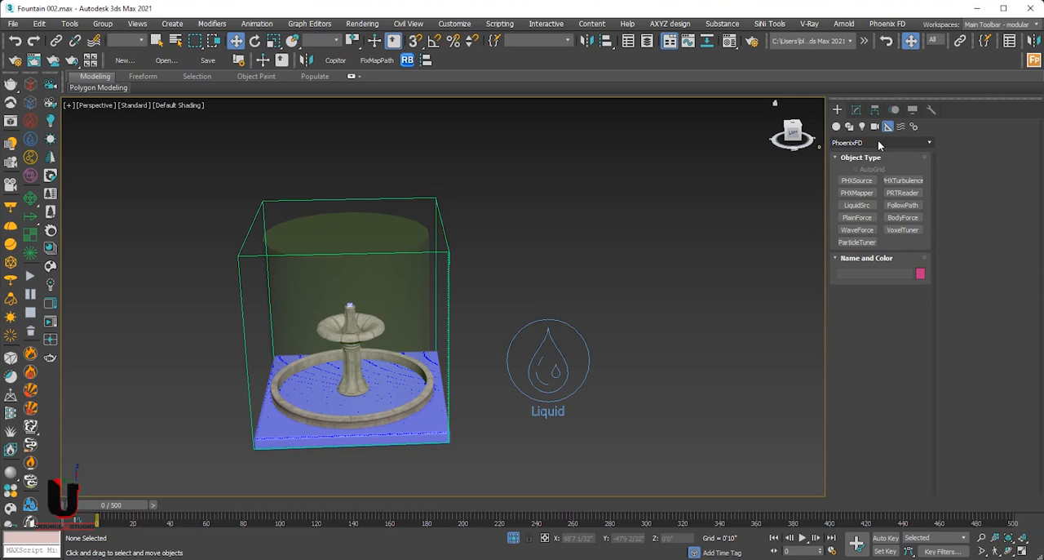
left_click(857, 241)
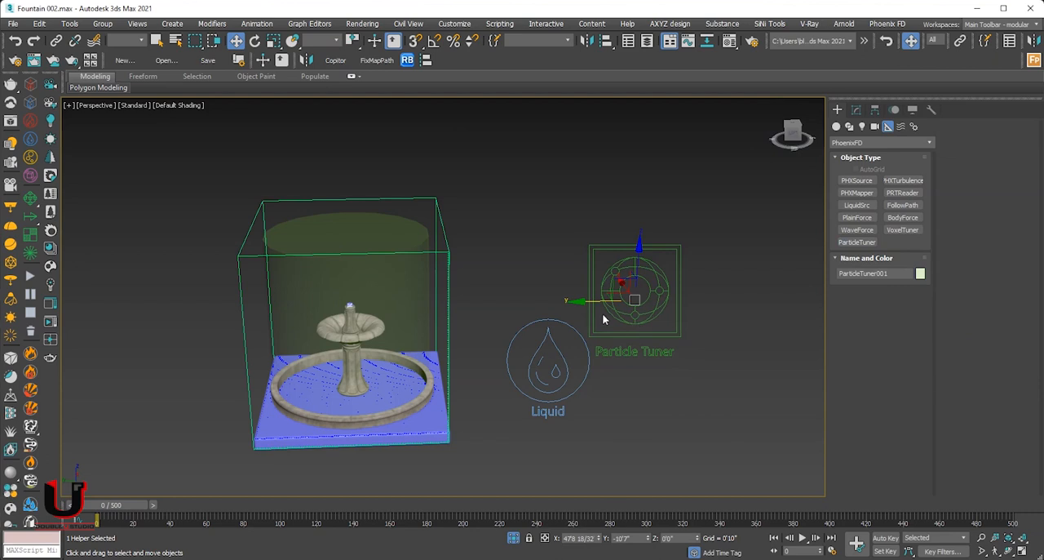
mouse_move(558, 302)
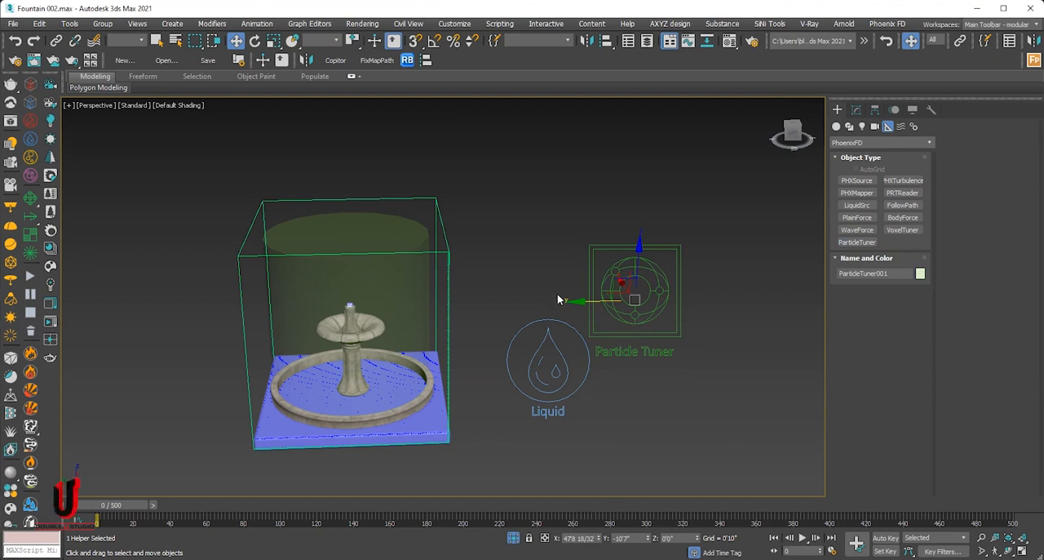
mouse_move(561, 281)
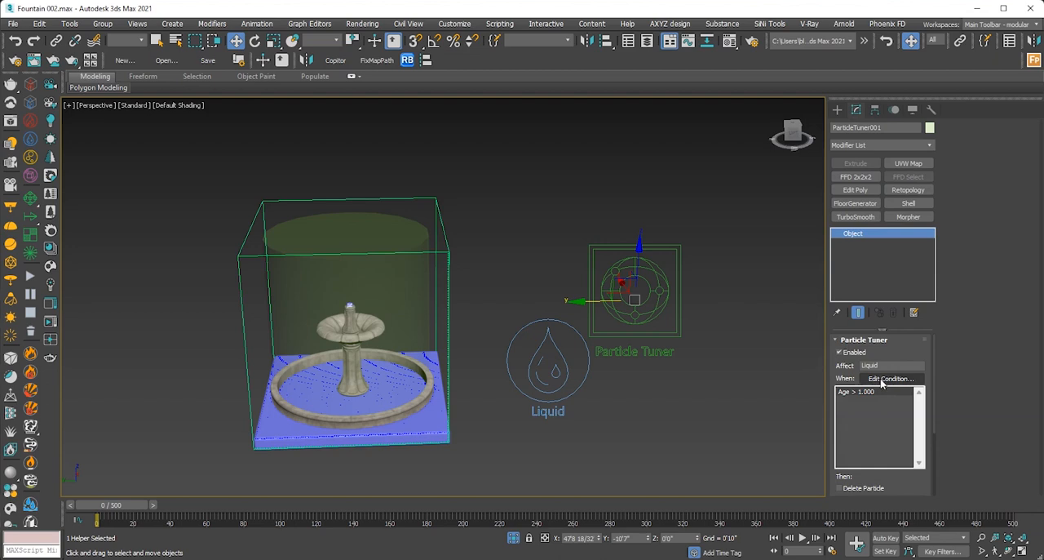
- Change the Particle Tuner condition from Age to Distance To Cylinder001
left_click(891, 379)
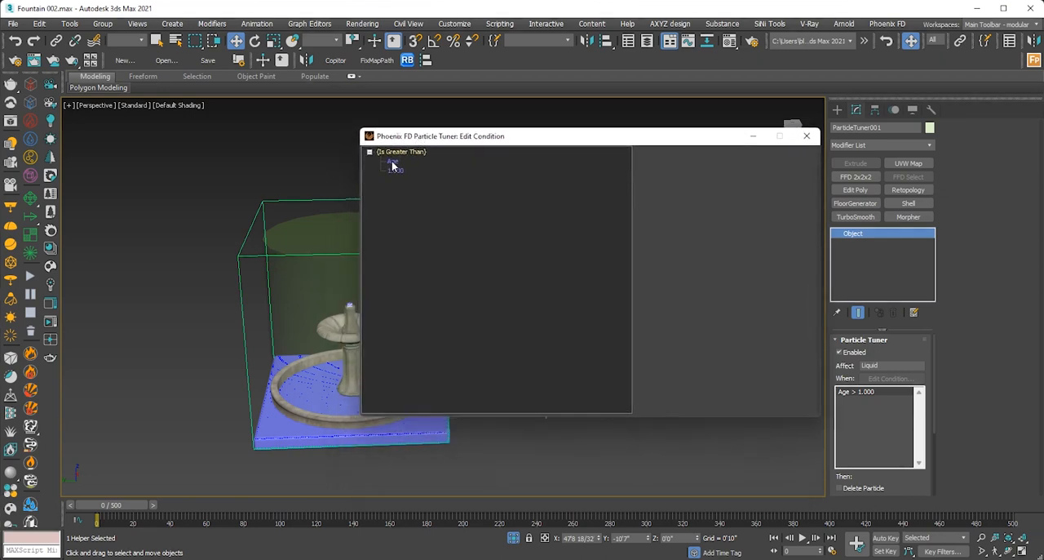
left_click(393, 163)
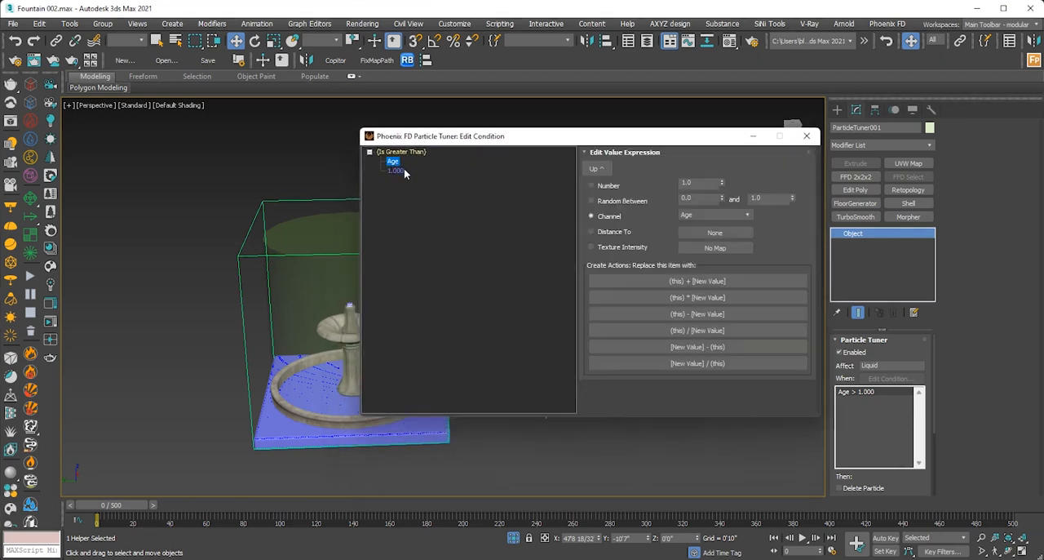
mouse_move(597, 242)
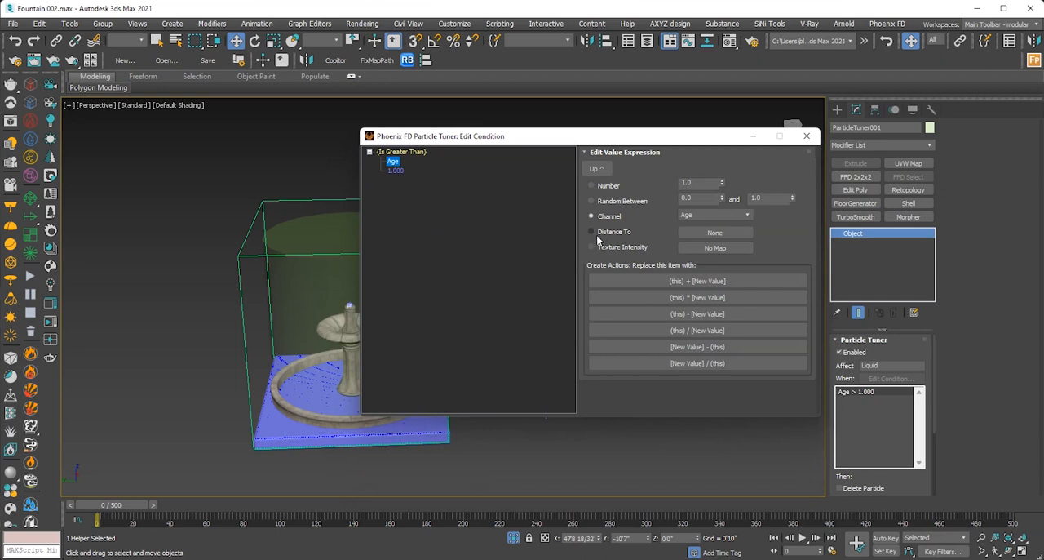
left_click(590, 231)
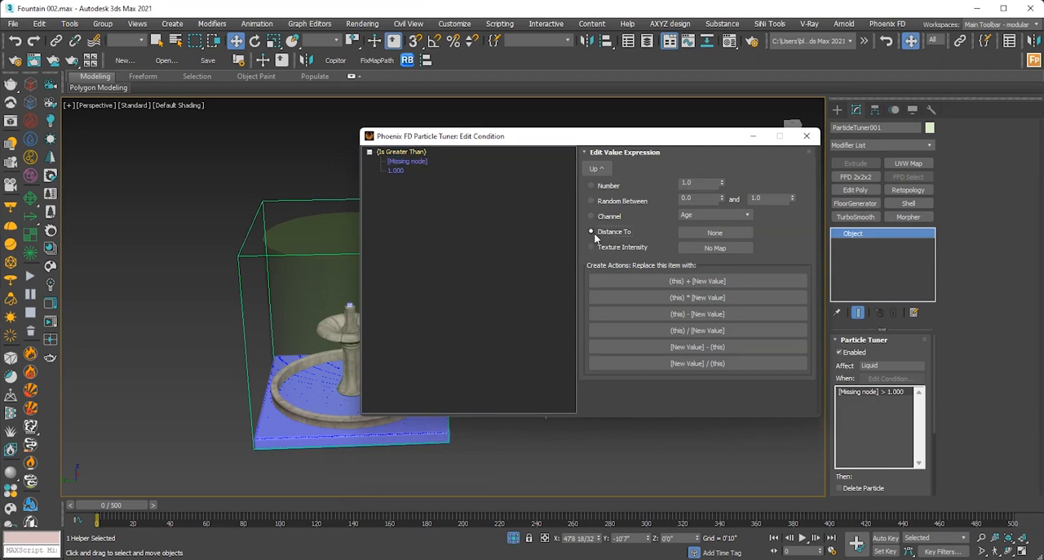
left_click(590, 232)
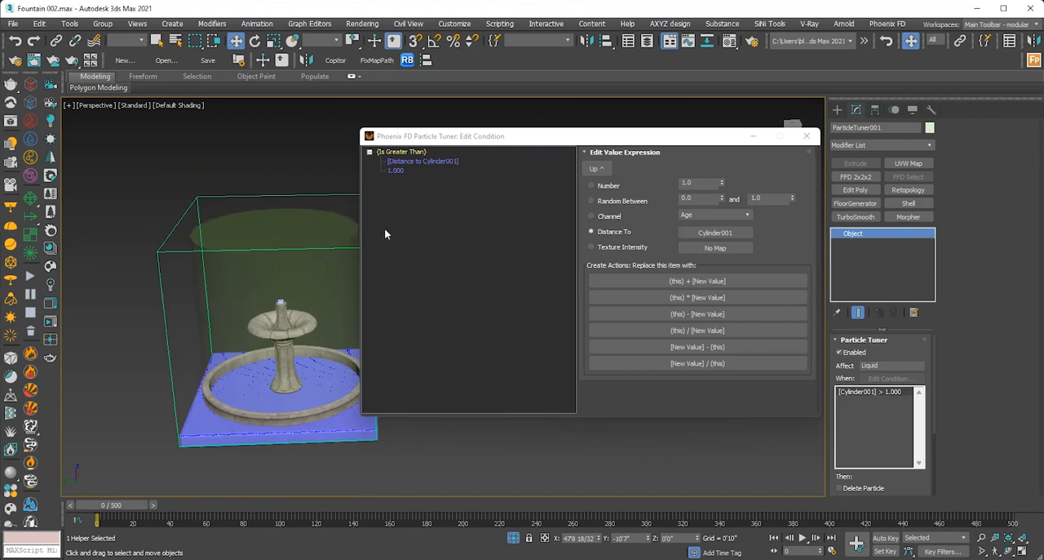
- Make the condition threshold Random Between 1 and 20 and finish editing the condition
left_click(421, 160)
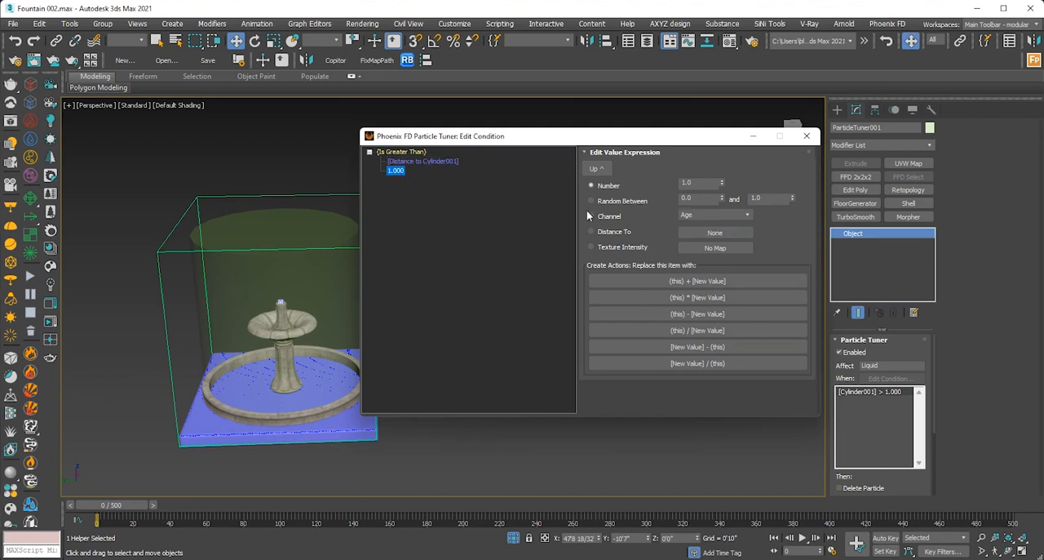
left_click(591, 201)
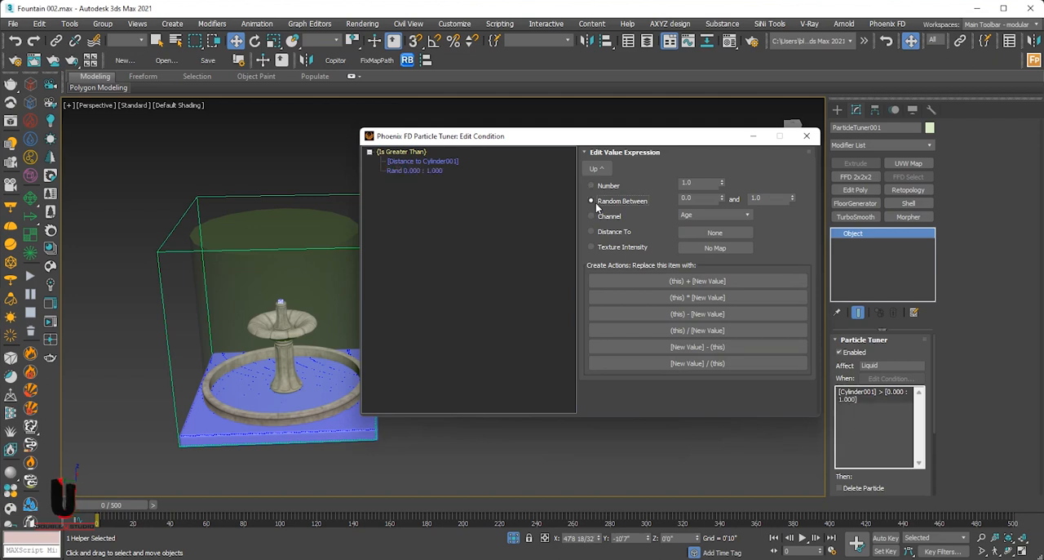
mouse_move(677, 209)
type("20")
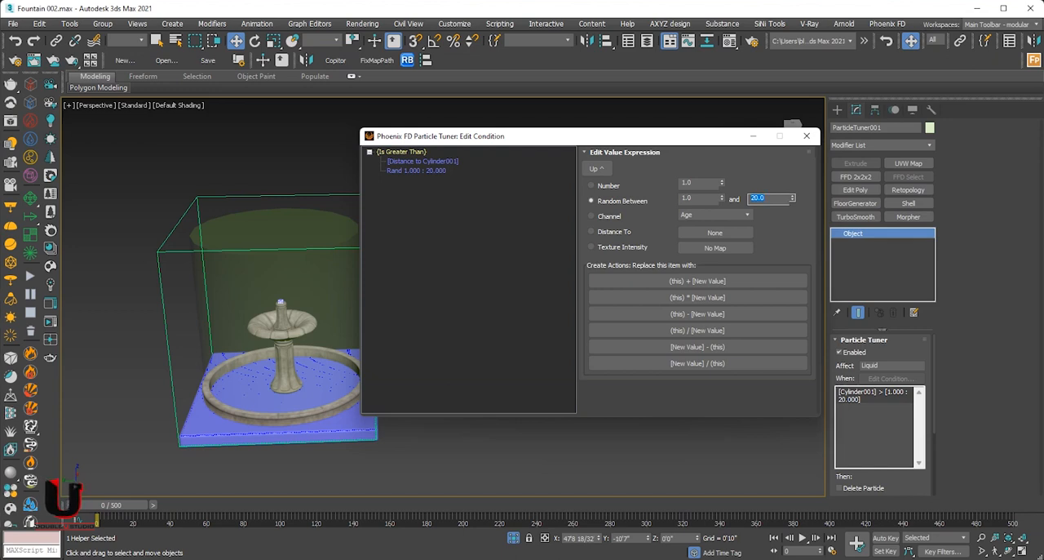
mouse_move(715, 213)
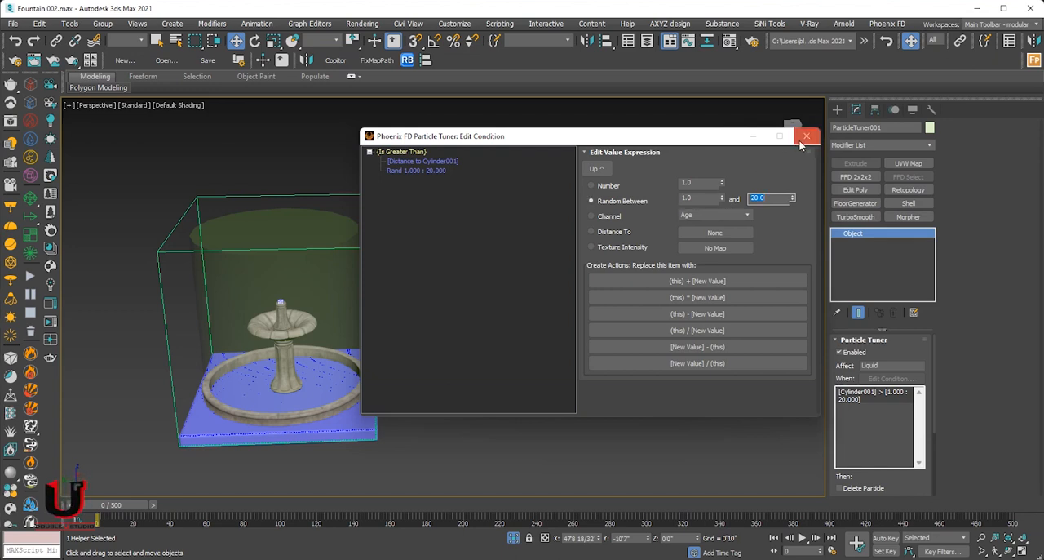
left_click(806, 135)
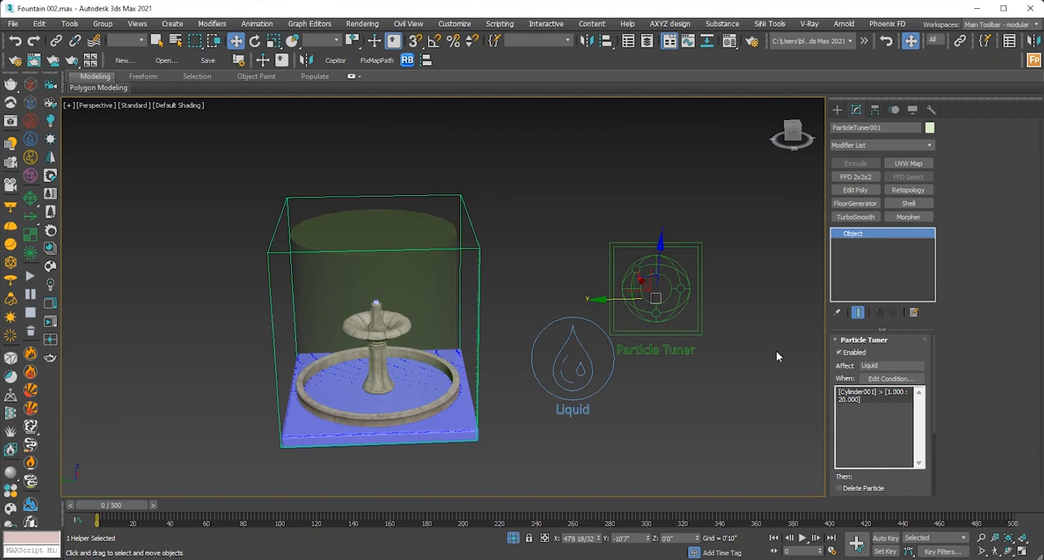
mouse_move(834, 369)
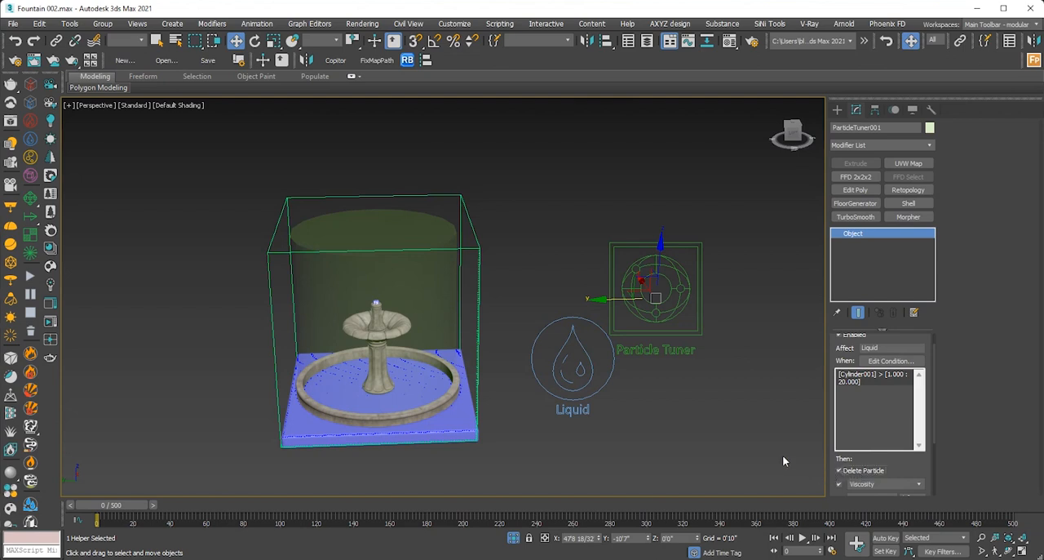
mouse_move(736, 441)
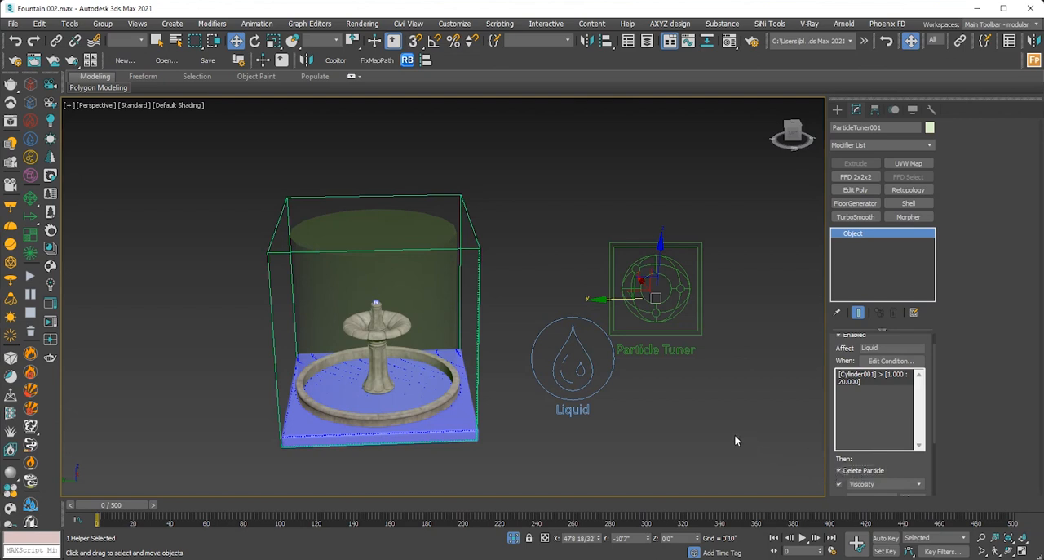
- Select PhoenixFDLiquid001 to show the liquid simulator's parameters
left_click(376, 400)
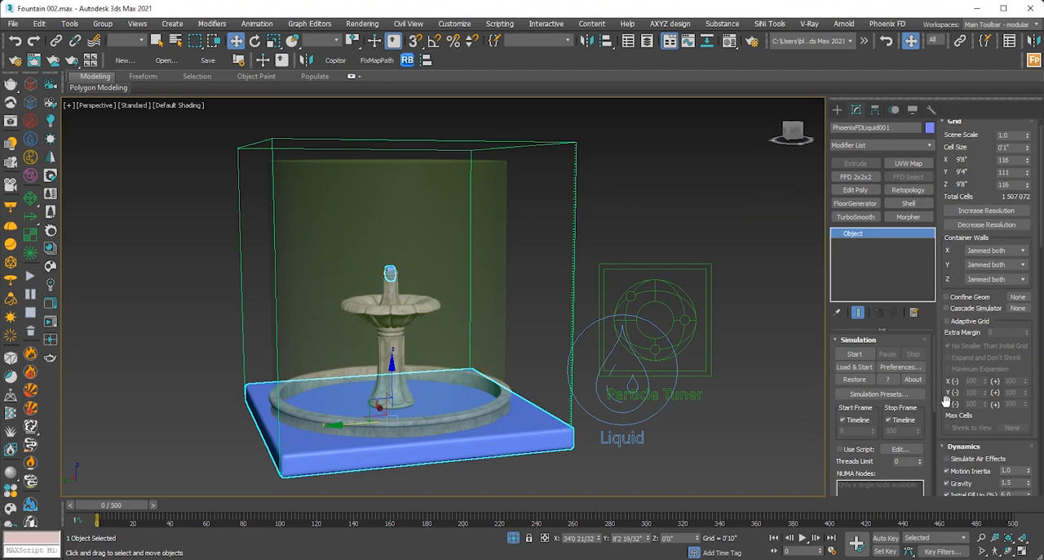
- Edit the Initial Fill Up (%) value in the simulator's Dynamics rollout
scroll("down", 3)
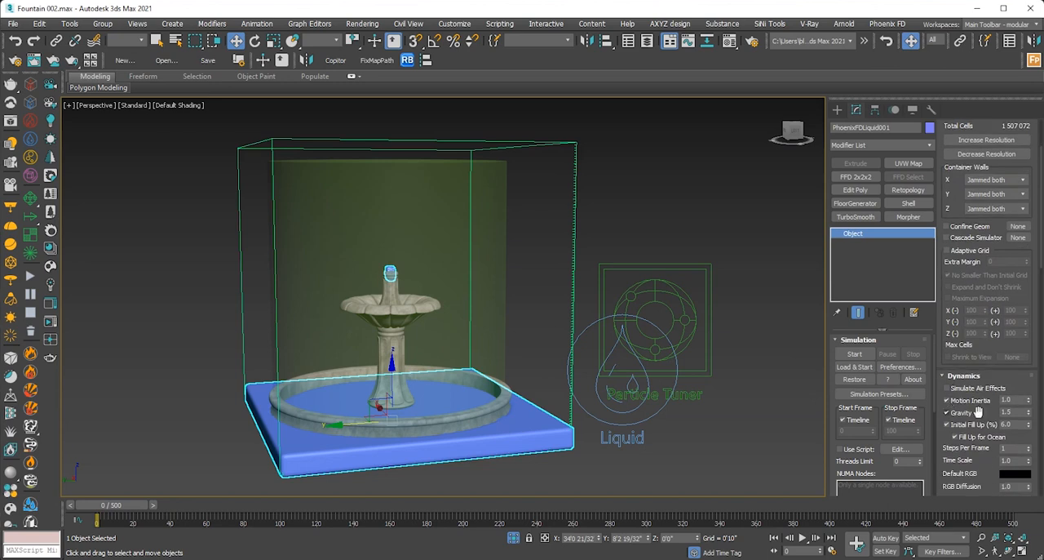
double_click(1005, 424)
type("8")
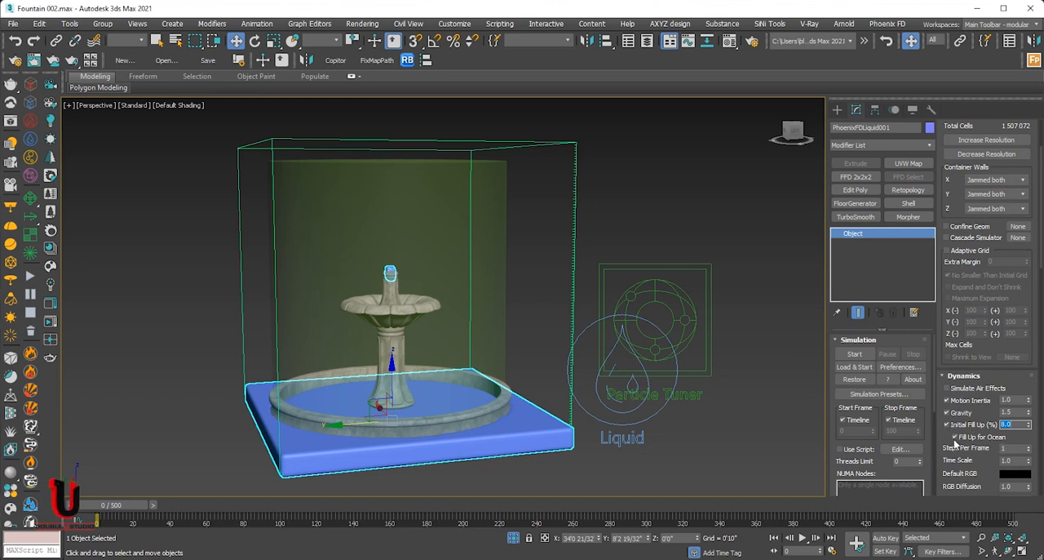
scroll("down", 3)
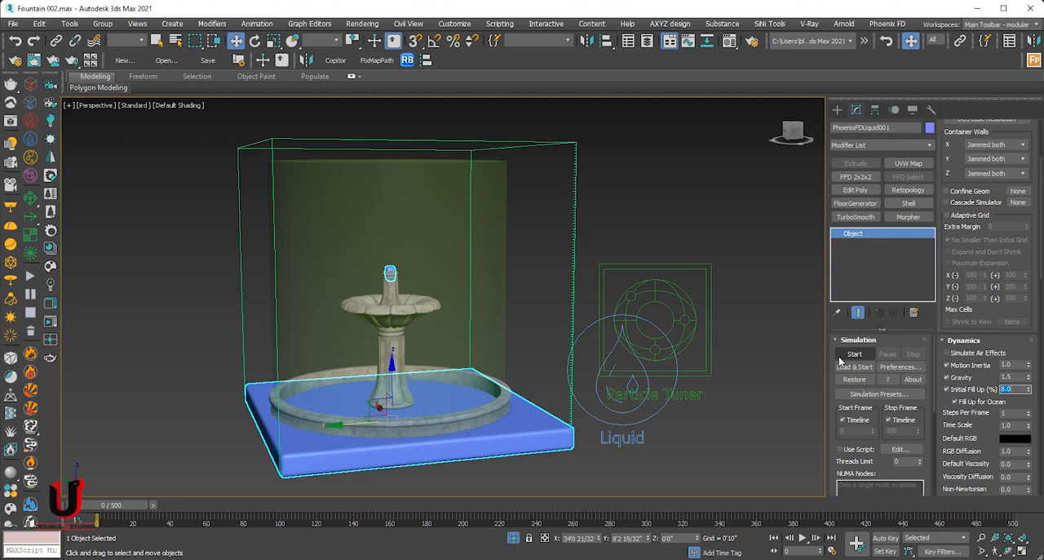
- Run the liquid simulation until water fills the basin, then stop it
left_click(855, 353)
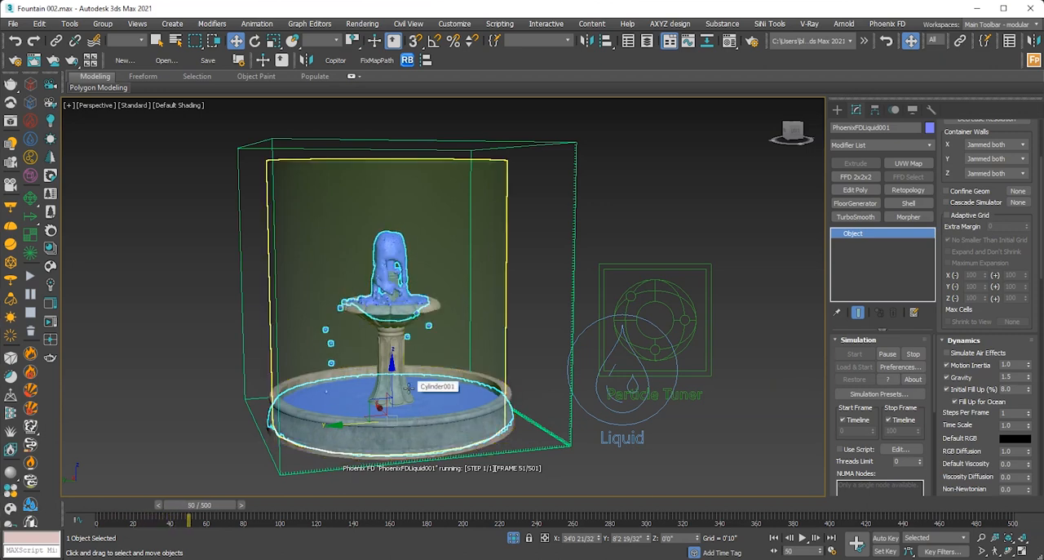
left_click(803, 537)
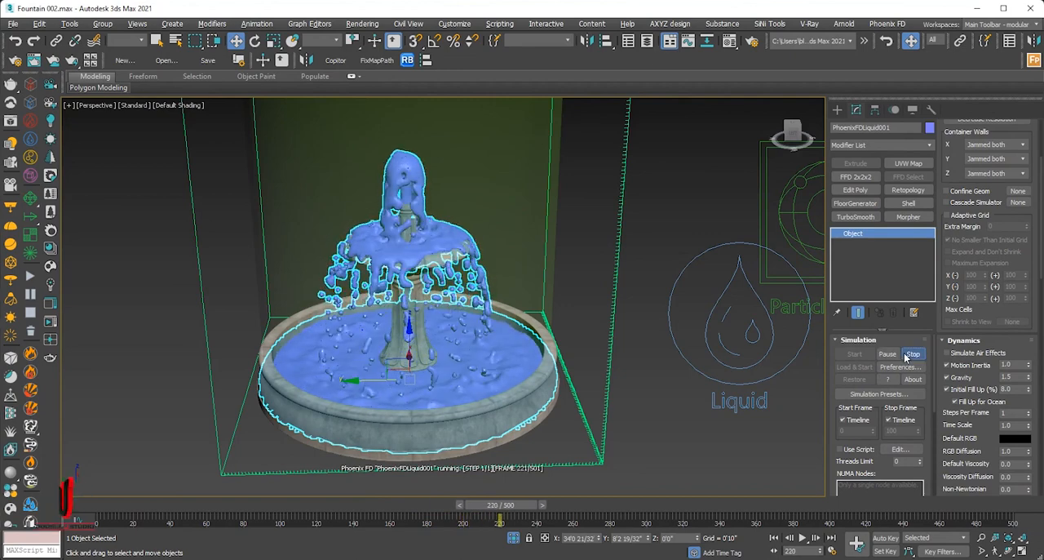
left_click(914, 352)
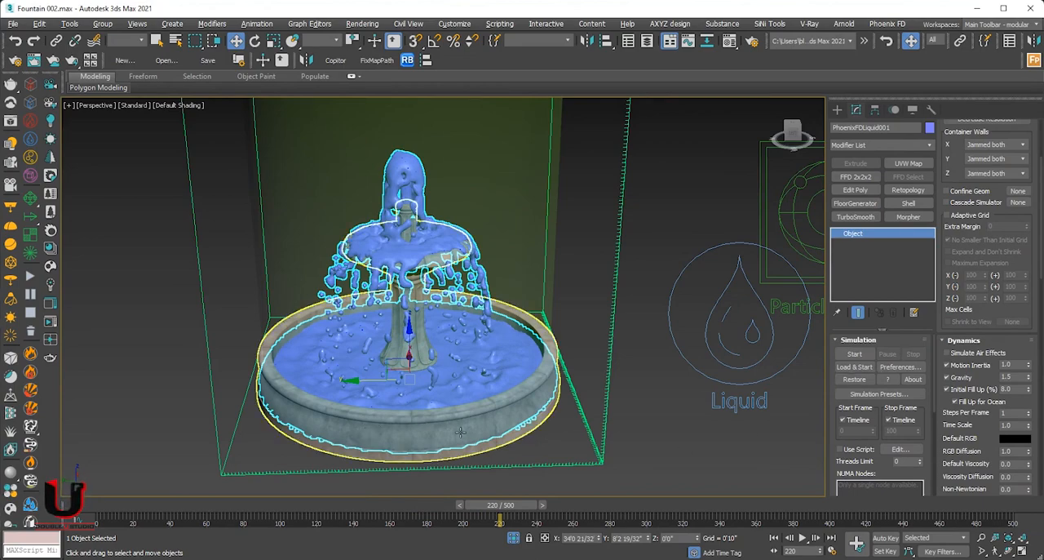